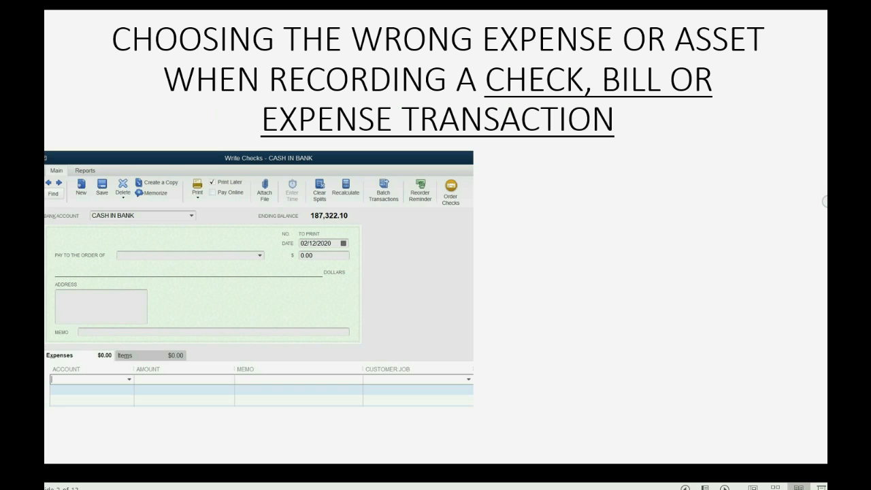
Advance the slideshow to 'The I.R.S knows the vendor does not check this' slide.
click(132, 376)
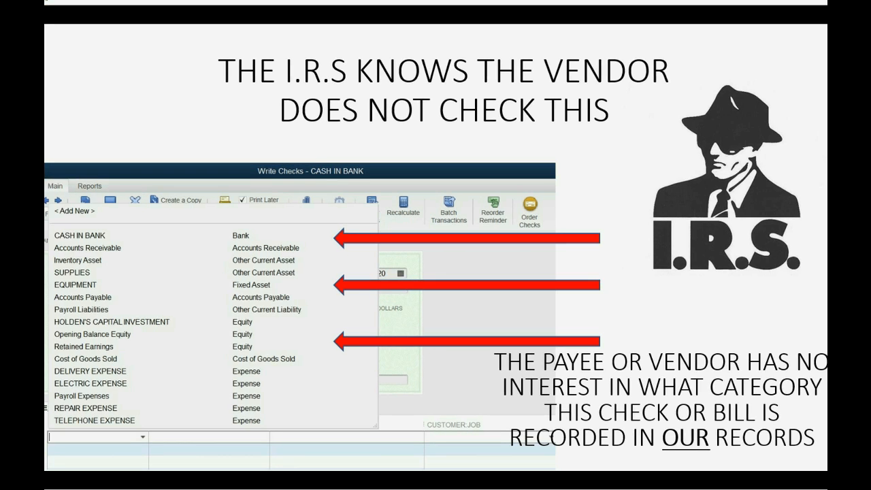
mouse_move(722, 169)
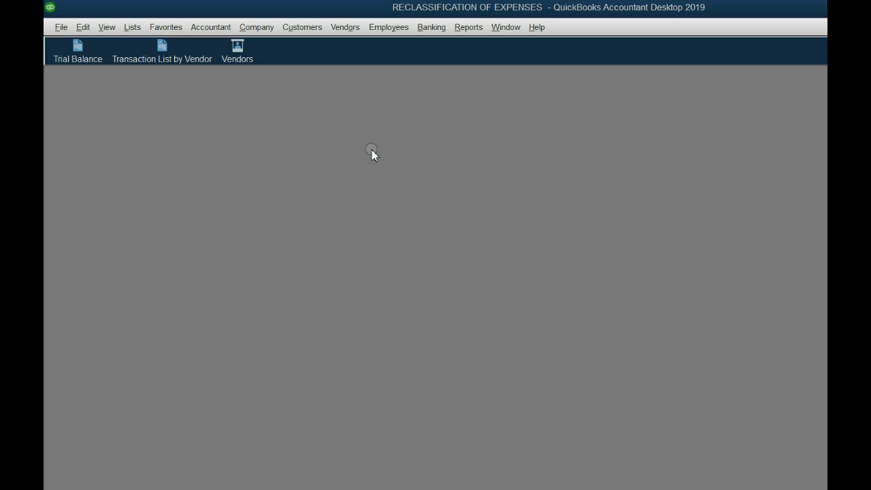
Open the Trial Balance report from the icon bar.
click(77, 49)
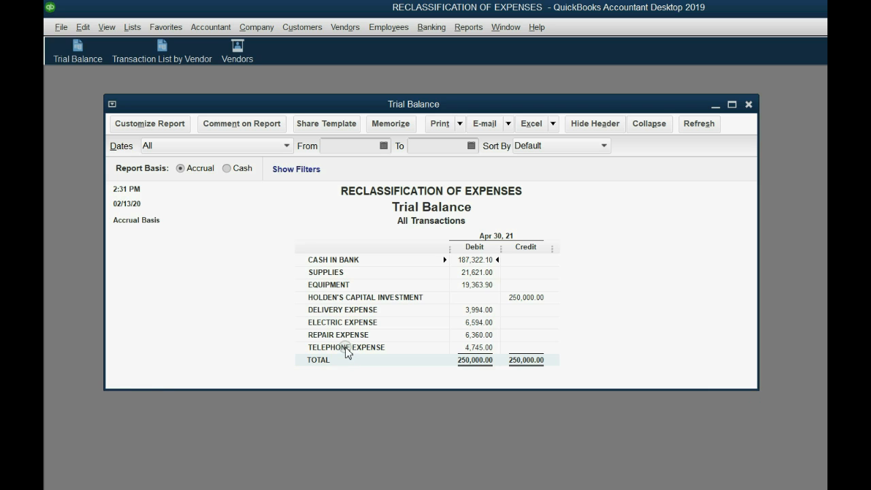
mouse_move(347, 317)
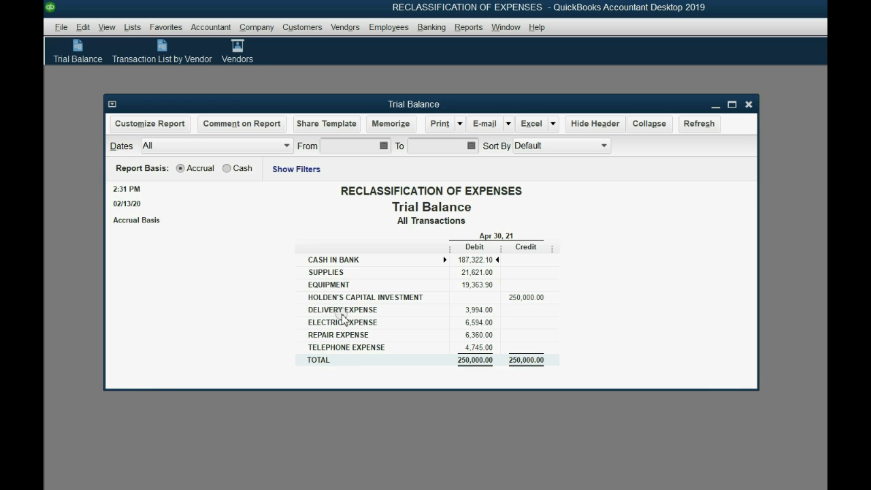
mouse_move(366, 328)
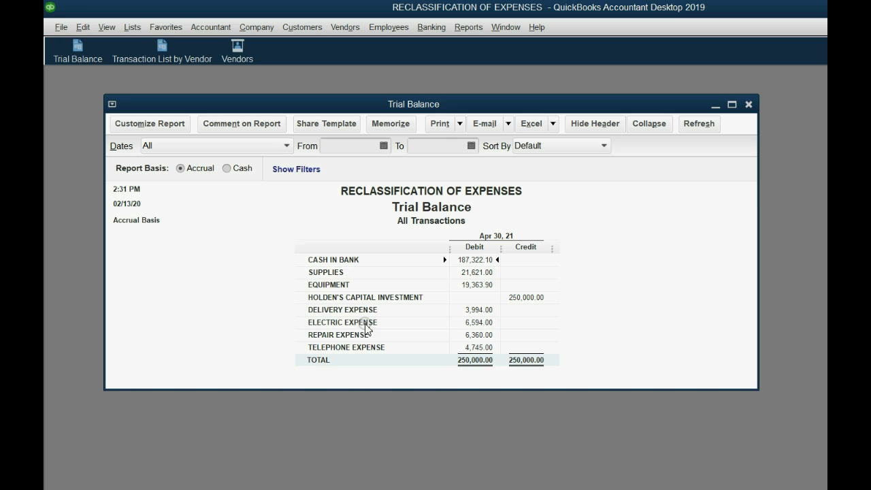
Drill into the Electric Expense balance to list its six checks totaling 6,594.00.
double_click(476, 321)
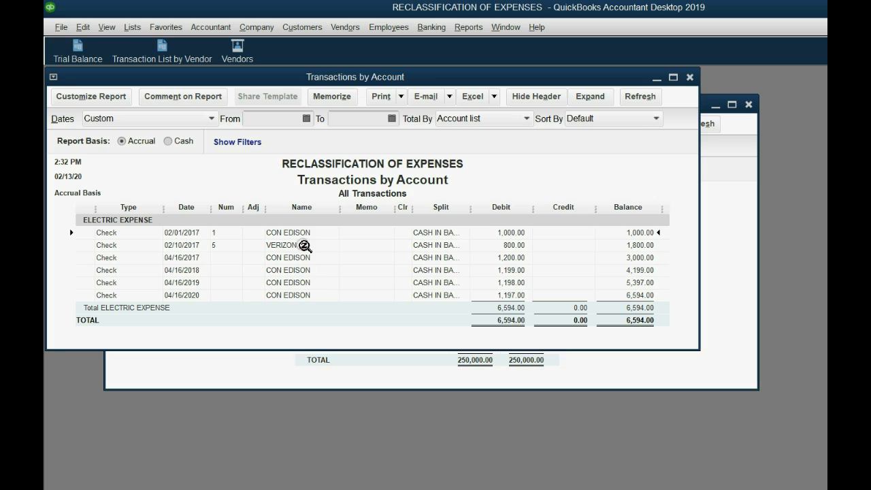
mouse_move(348, 357)
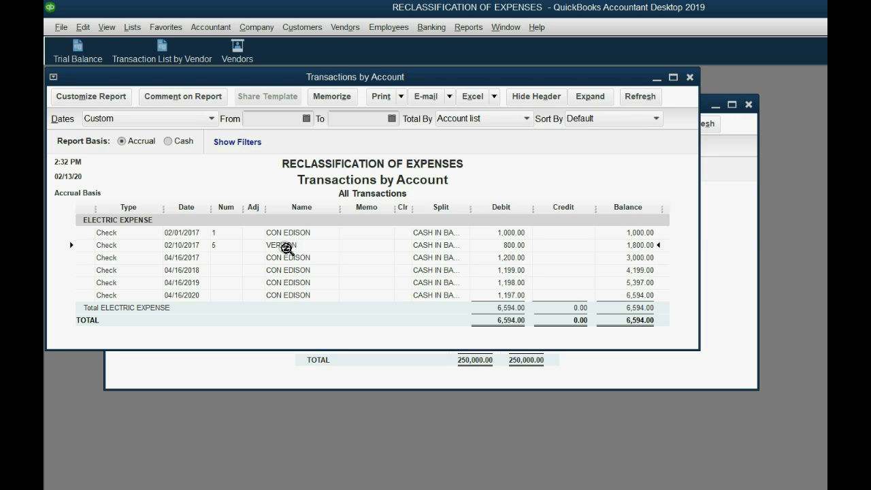
double_click(286, 245)
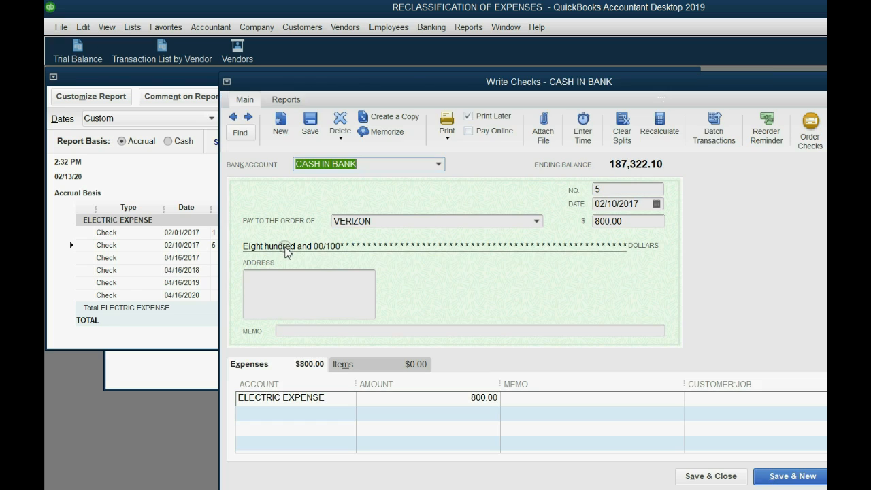
click(466, 115)
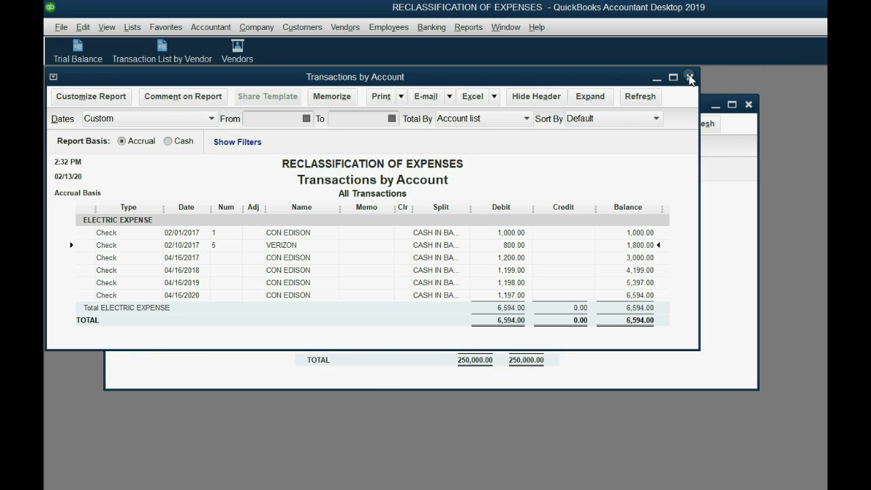
Close the Electric Expense detail, then review Telephone Expense's checks, including the 1,300.00 Con Edison check.
click(689, 76)
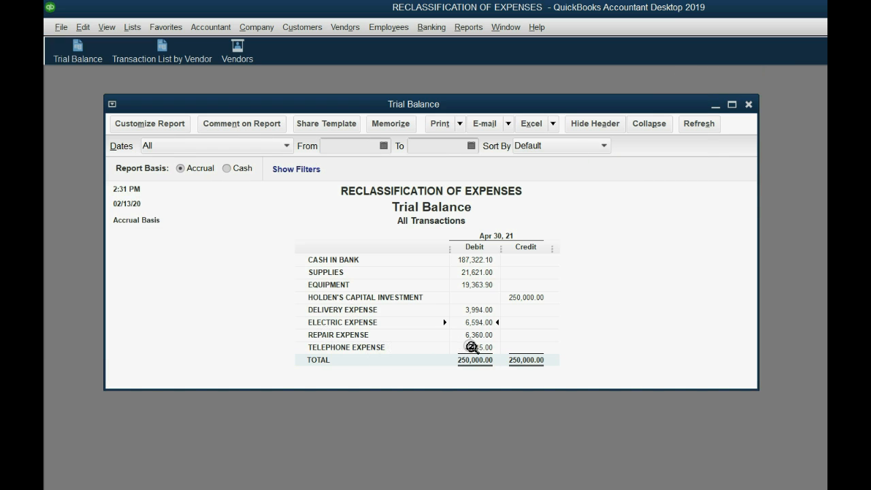
double_click(474, 347)
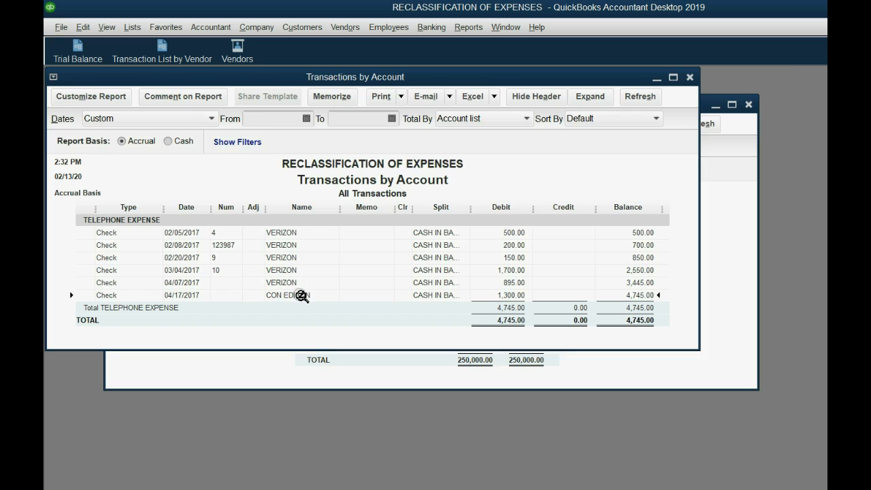
double_click(286, 294)
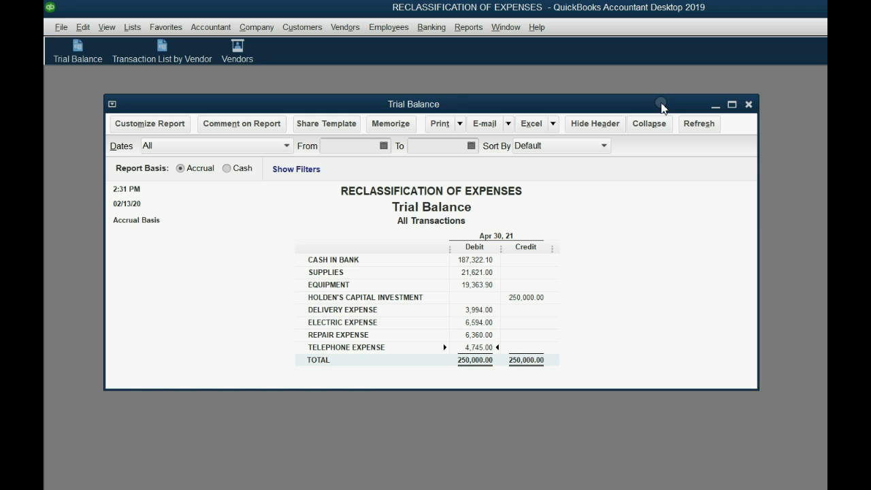
Close the Trial Balance and open the Transaction List by Vendor report.
click(749, 103)
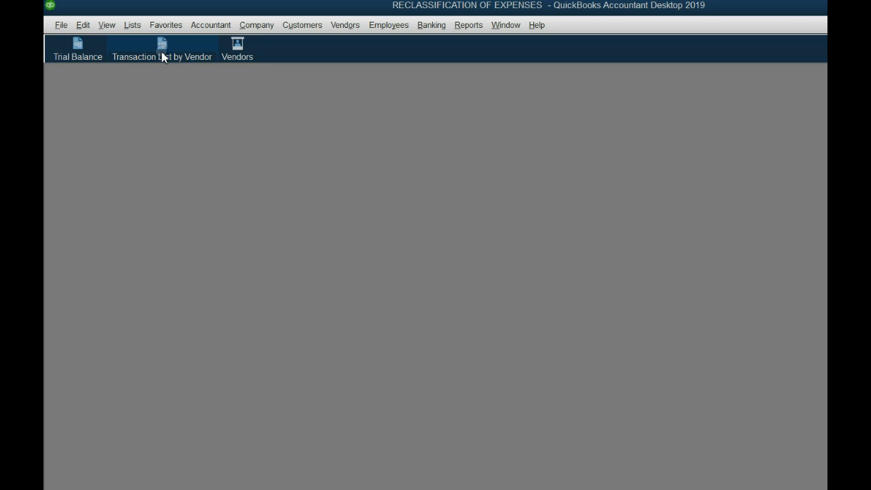
click(162, 48)
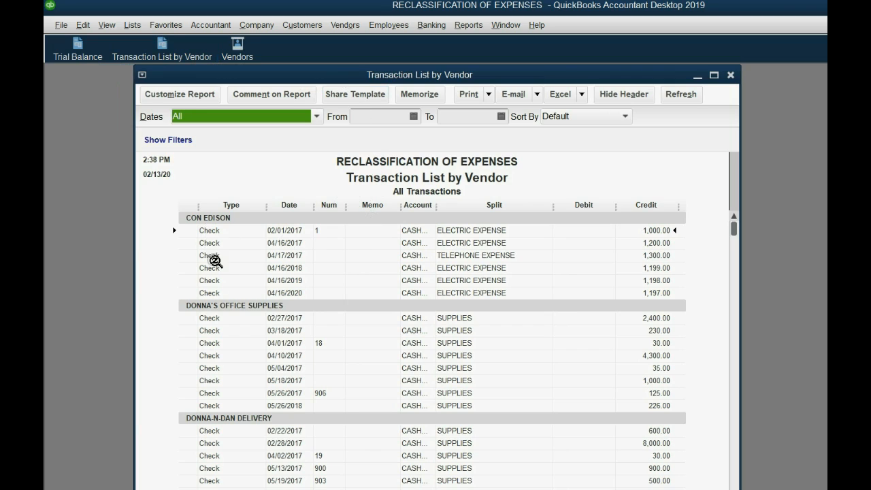
mouse_move(502, 239)
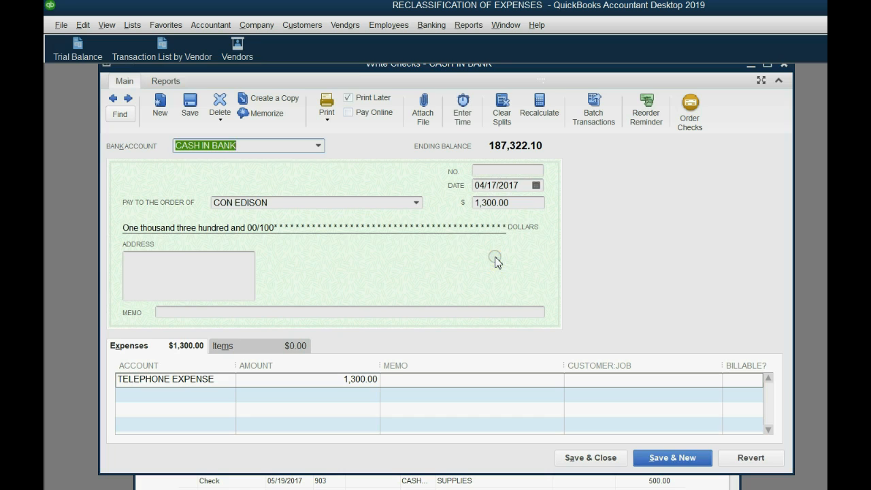
Recode Con Edison's 1,300.00 check to Electric Expense and record the change.
click(348, 97)
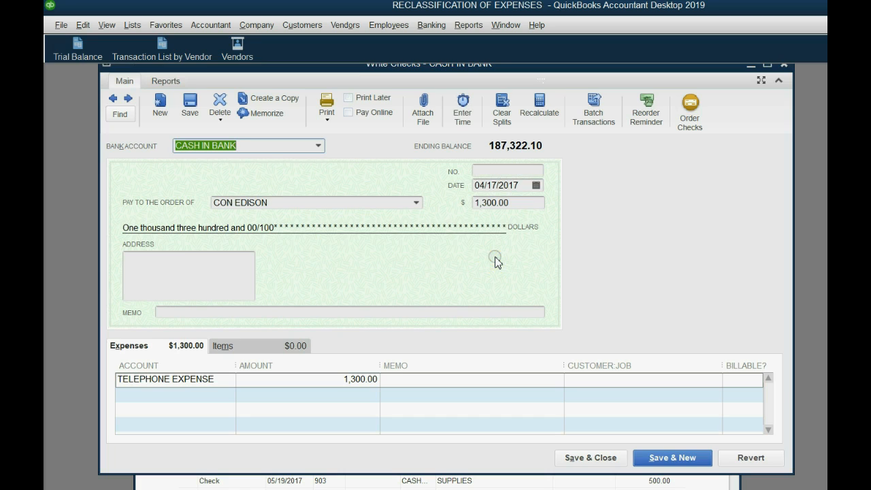
mouse_move(231, 375)
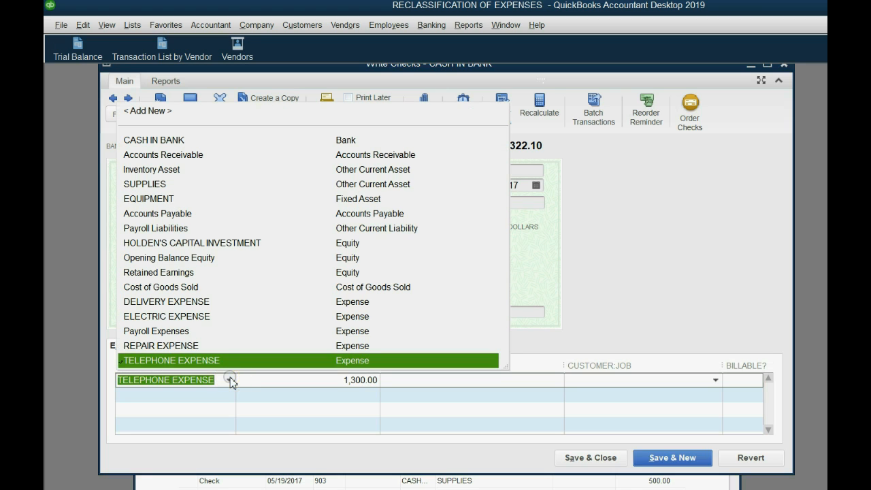
click(163, 315)
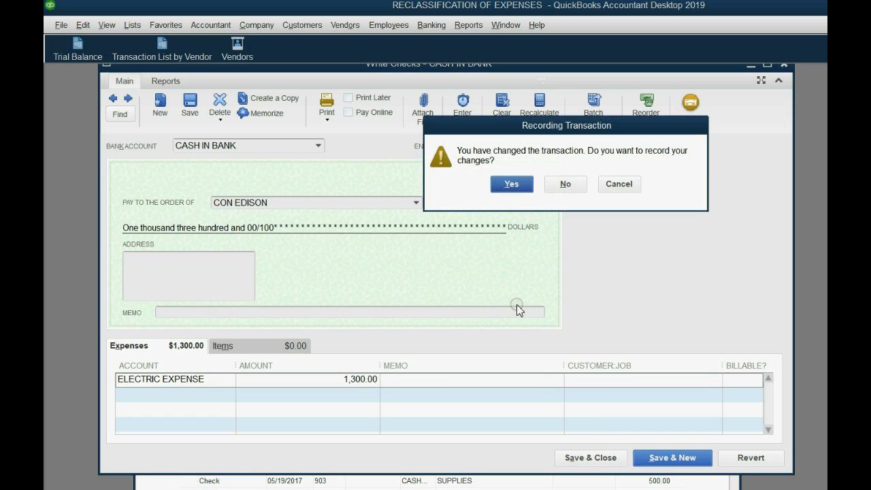
click(511, 184)
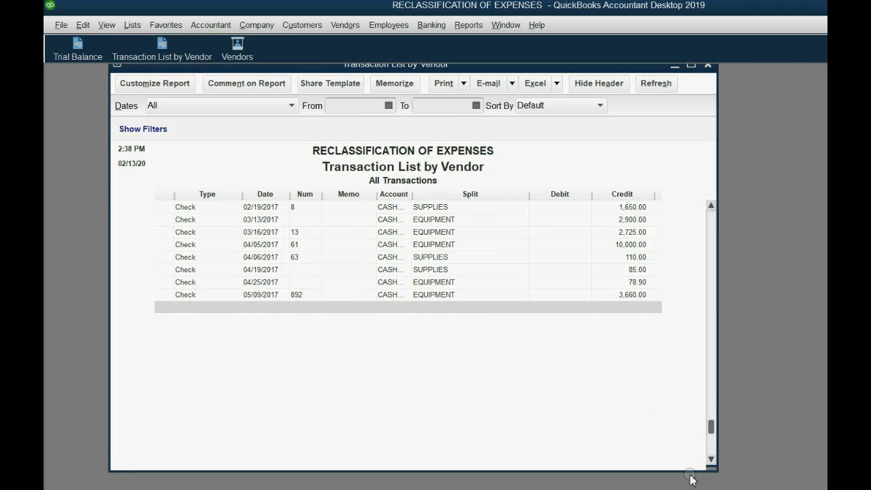
Scroll the vendor report down to Verizon's 800.00 check no. 5.
scroll(down, 3)
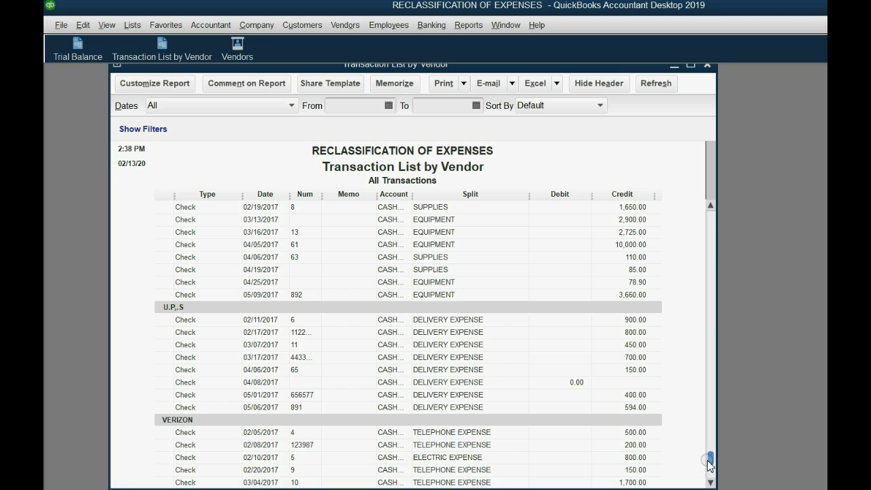
scroll(down, 3)
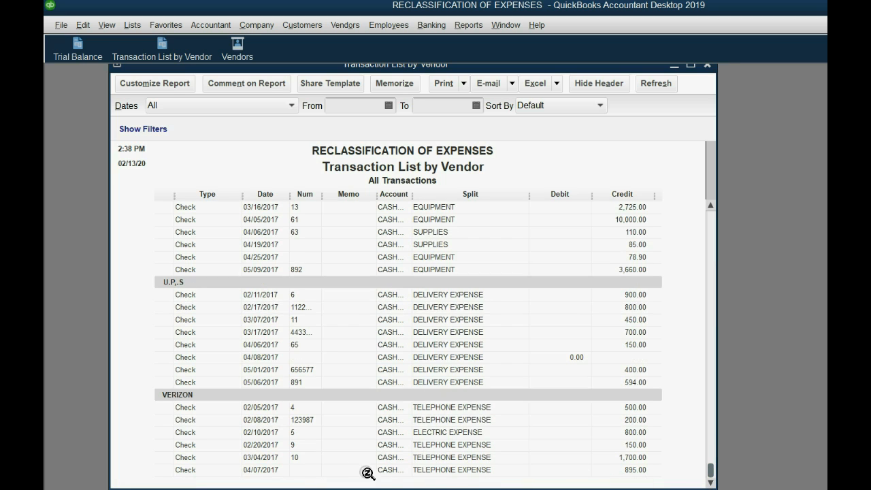
mouse_move(451, 412)
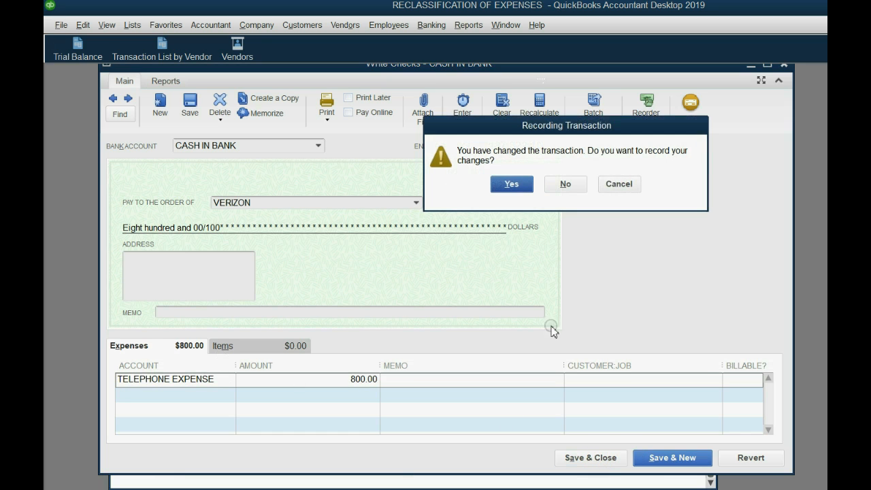
Record the Verizon check now coded to Telephone Expense.
click(511, 184)
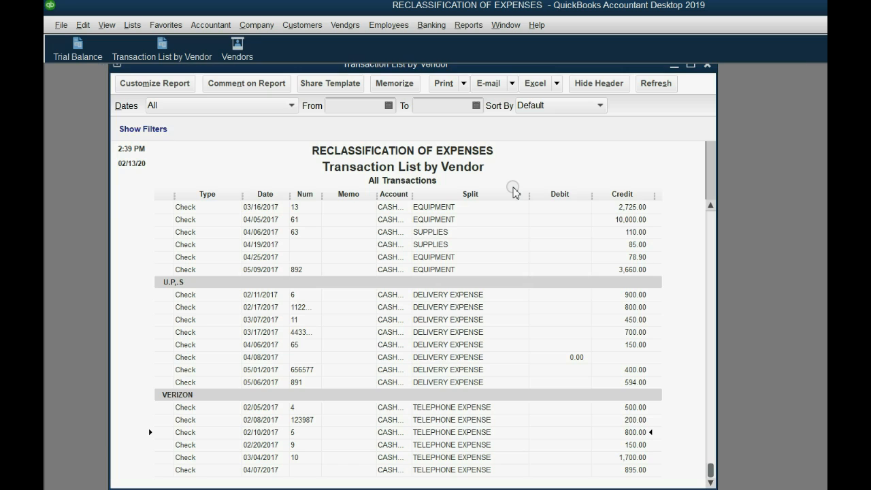
mouse_move(181, 398)
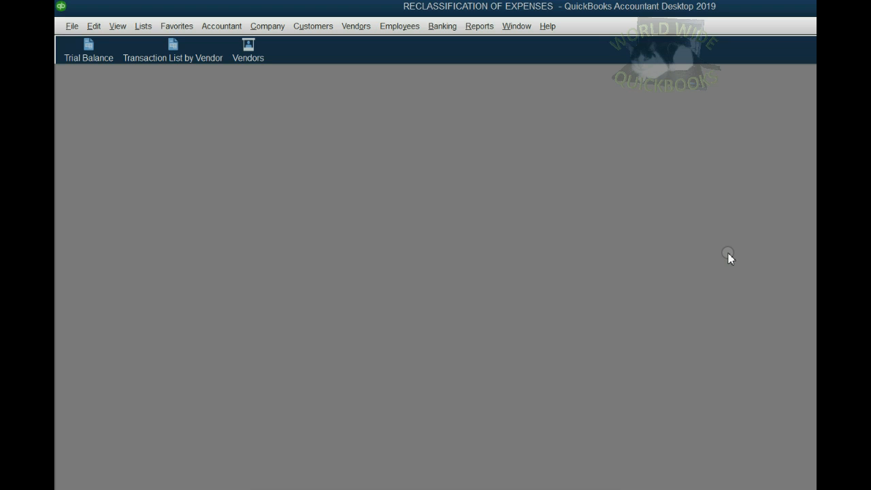
mouse_move(317, 116)
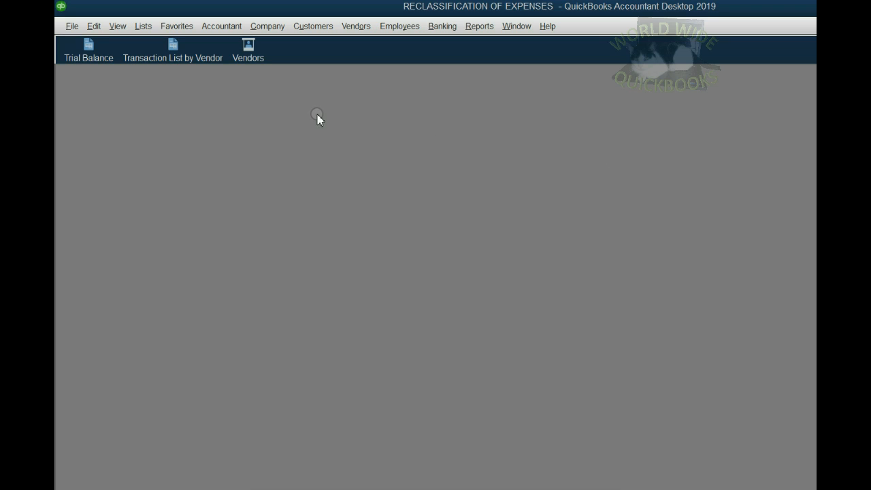
mouse_move(317, 169)
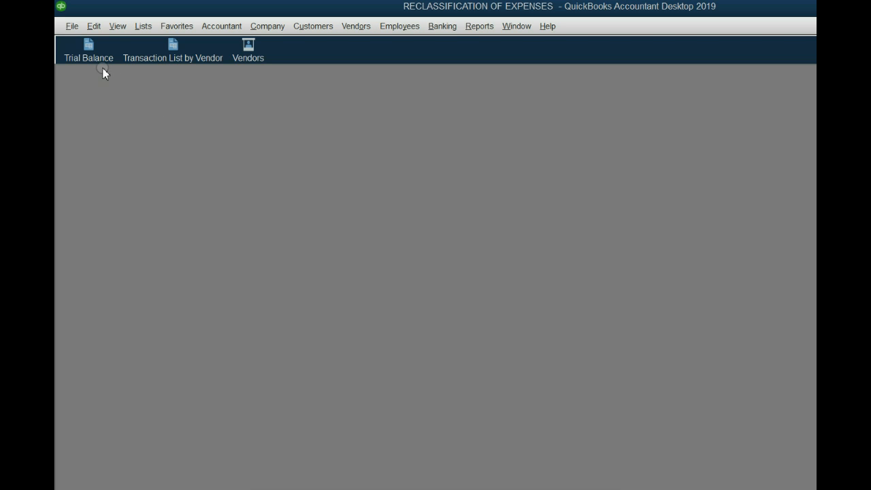
Reopen the Trial Balance and drill into the 21,621.00 Supplies balance.
click(88, 47)
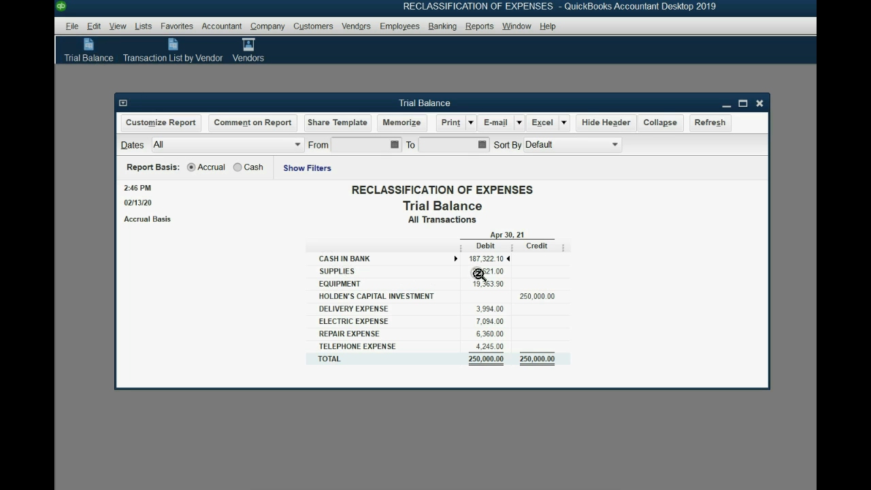
double_click(484, 271)
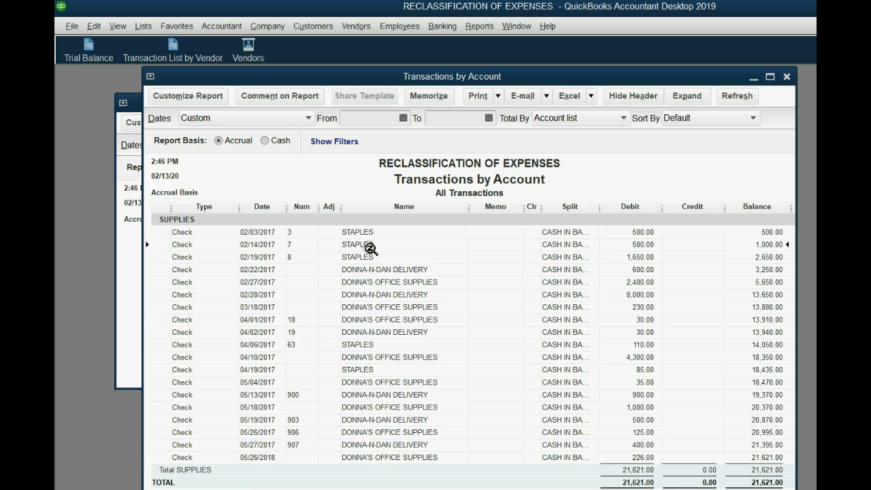
mouse_move(374, 259)
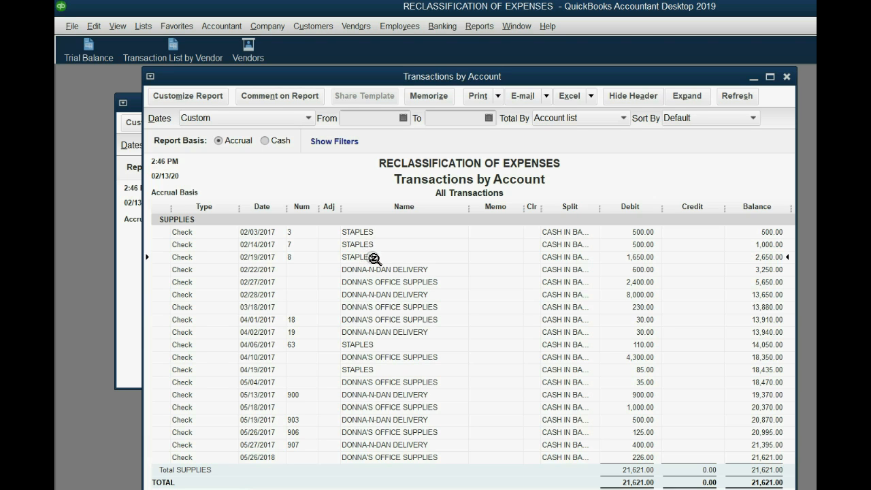
mouse_move(376, 264)
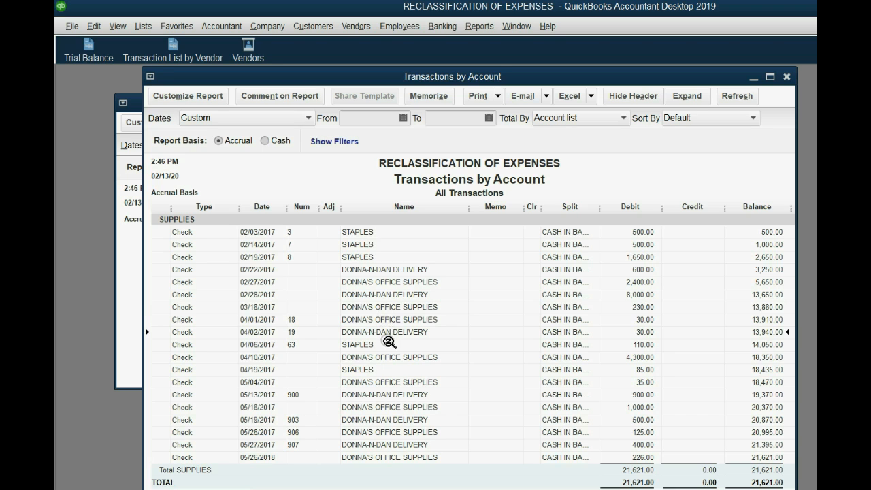
mouse_move(390, 409)
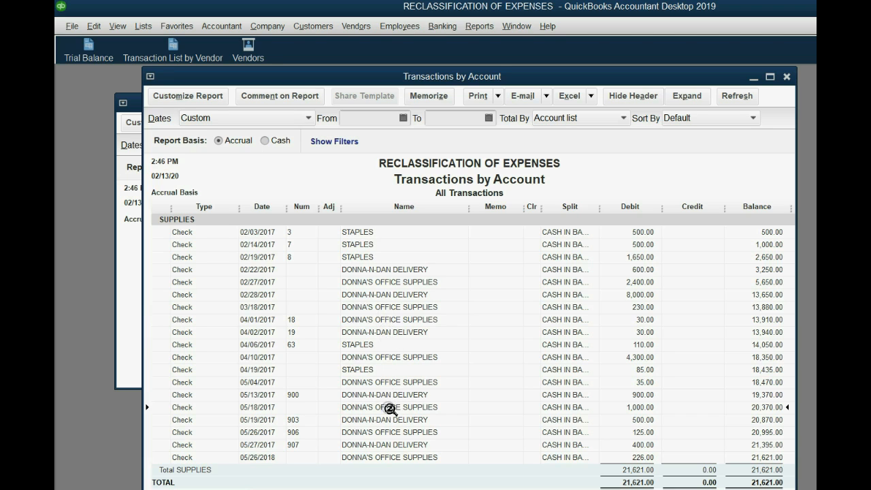
mouse_move(398, 432)
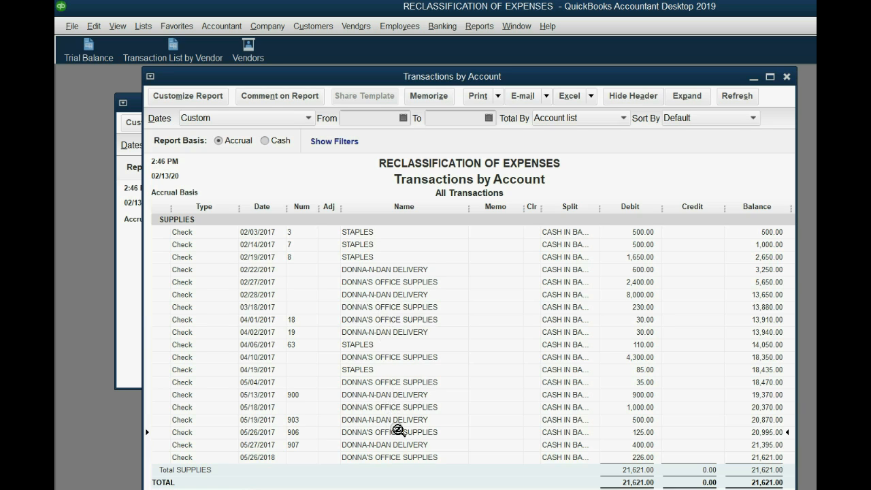
mouse_move(373, 351)
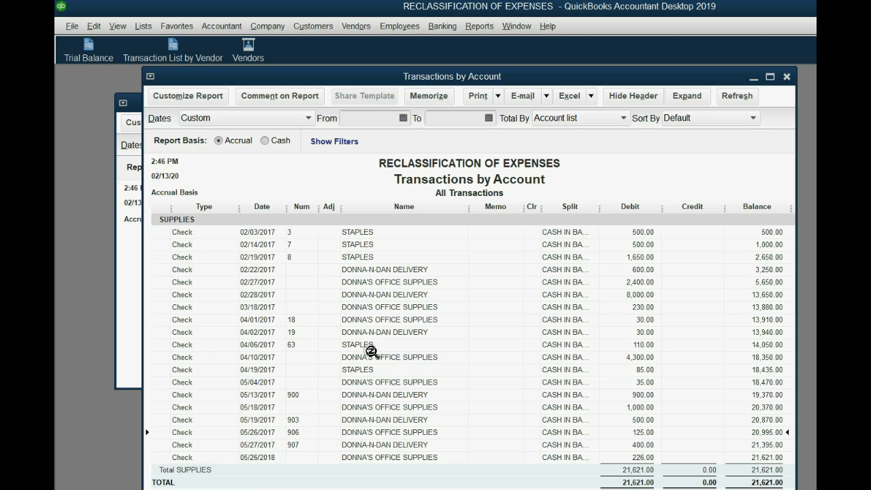
mouse_move(374, 315)
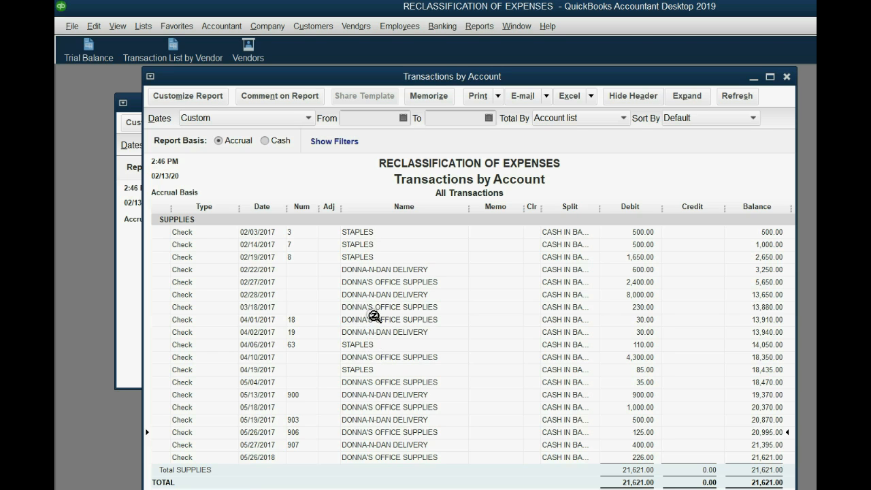
mouse_move(370, 275)
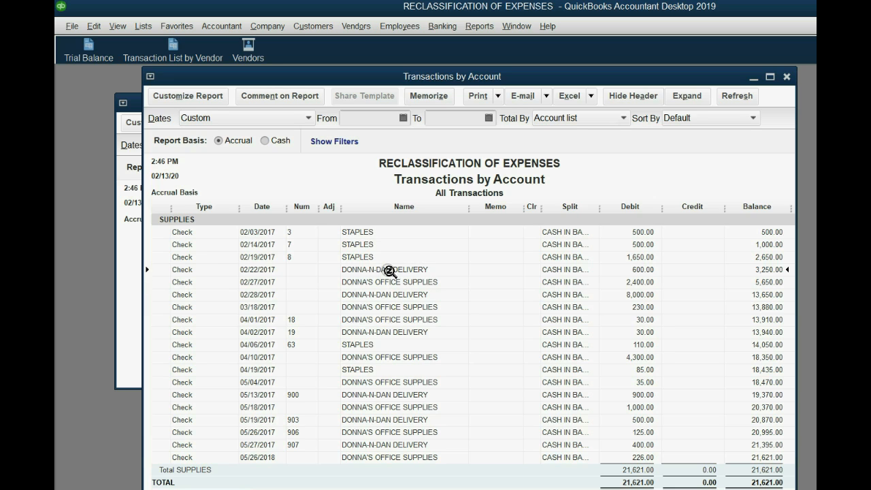
mouse_move(386, 286)
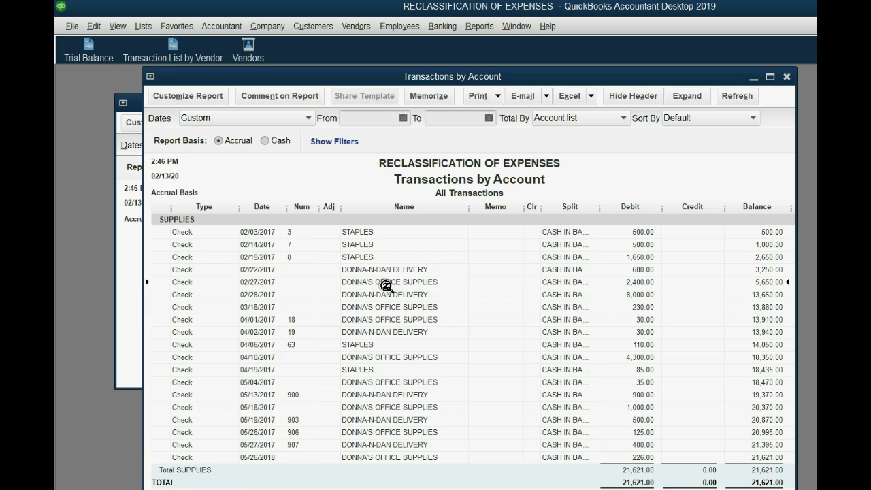
mouse_move(389, 275)
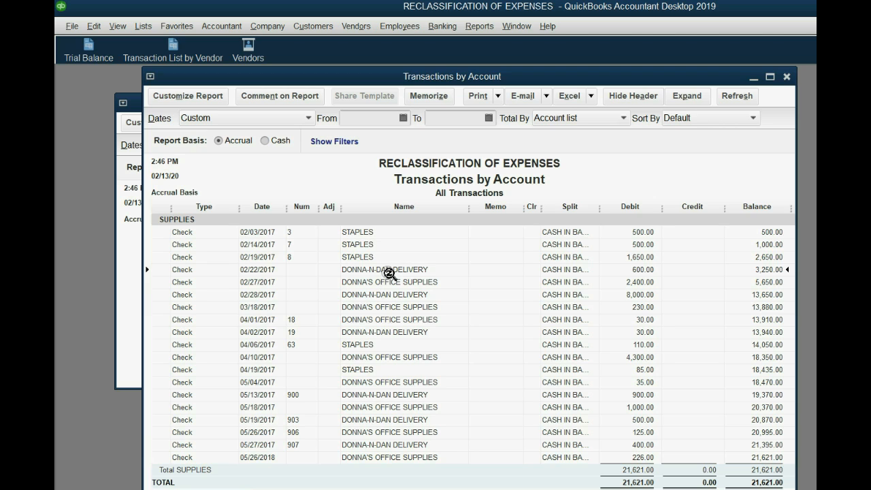
mouse_move(389, 291)
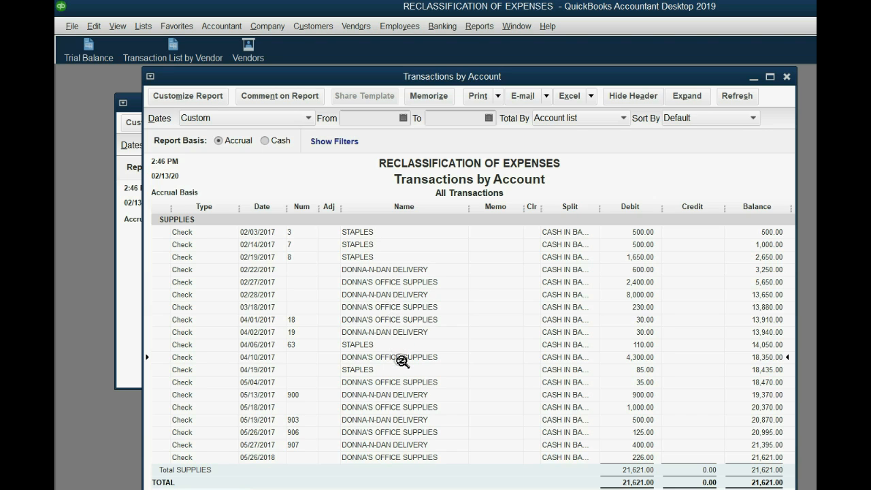
mouse_move(401, 400)
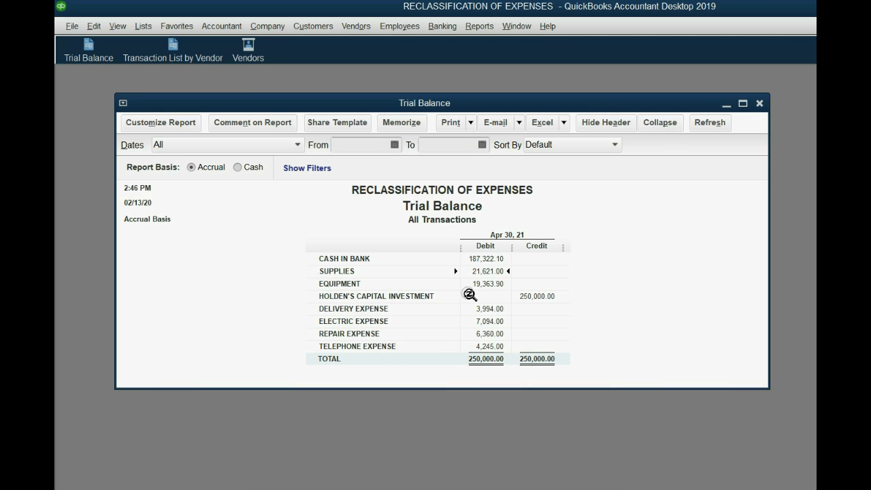
Review the eight U.P.S Delivery Expense checks (3,994.00) and the Supplies detail, closing both reports.
double_click(484, 308)
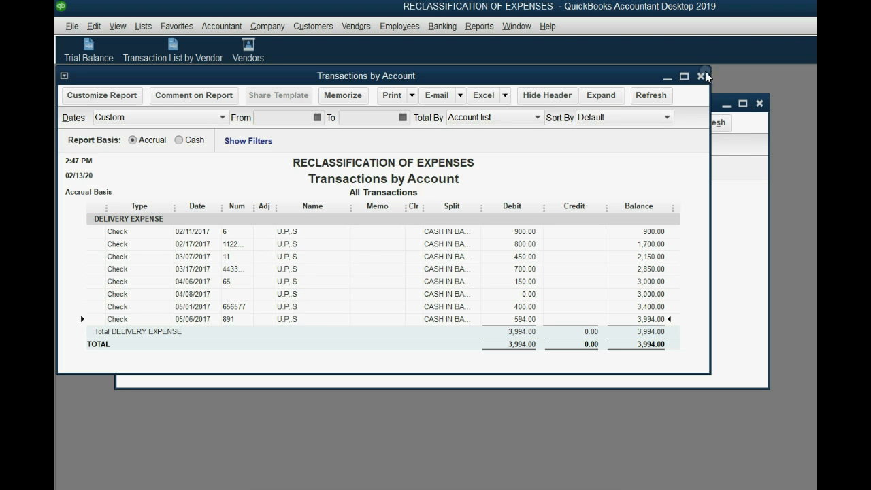
click(704, 75)
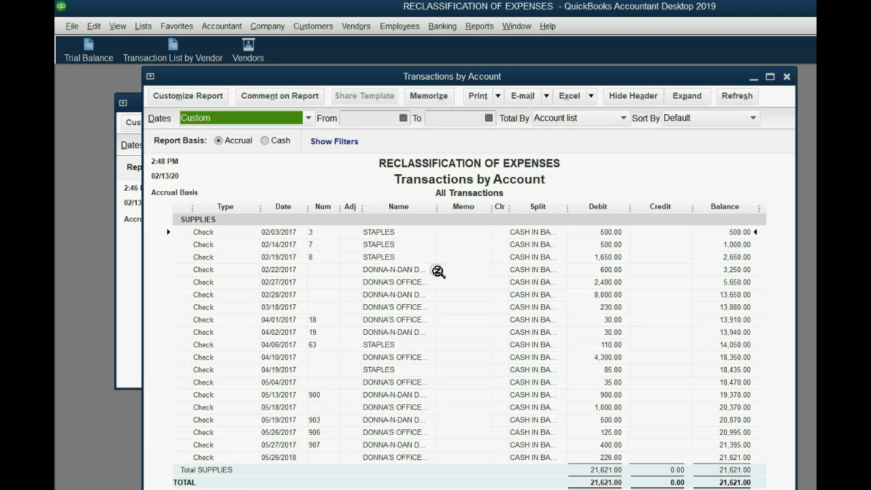
mouse_move(415, 303)
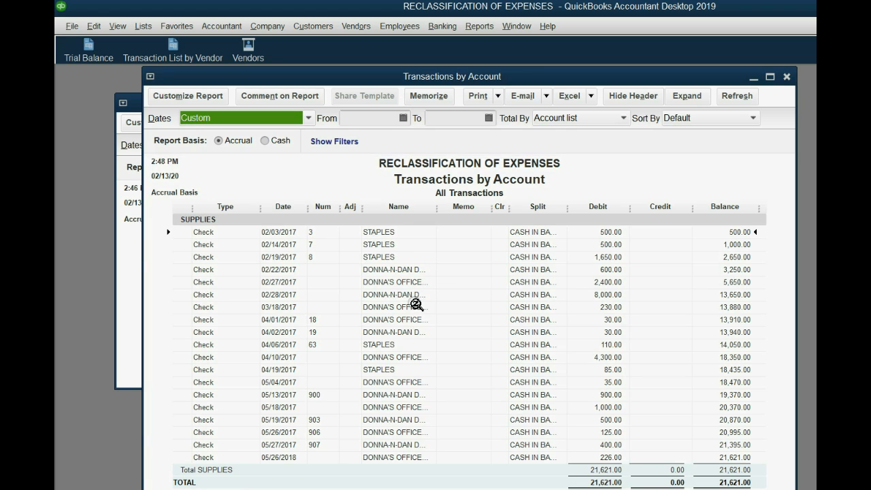
mouse_move(438, 208)
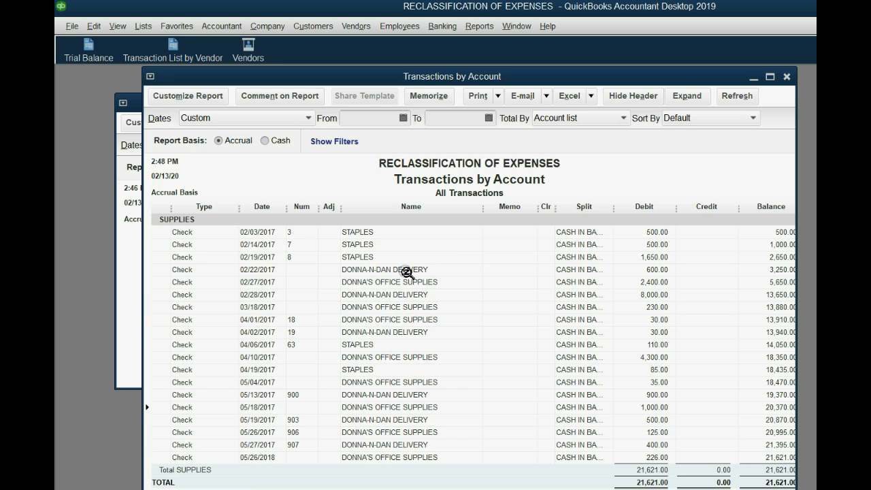
double_click(385, 269)
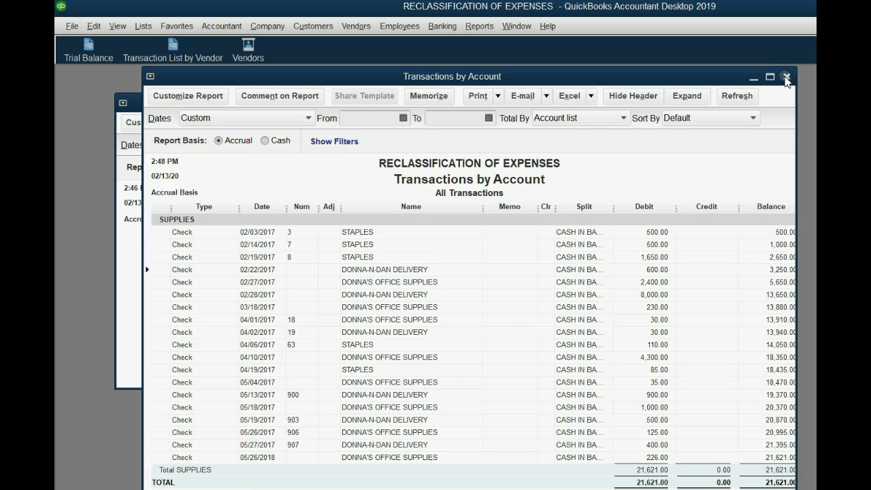
click(221, 26)
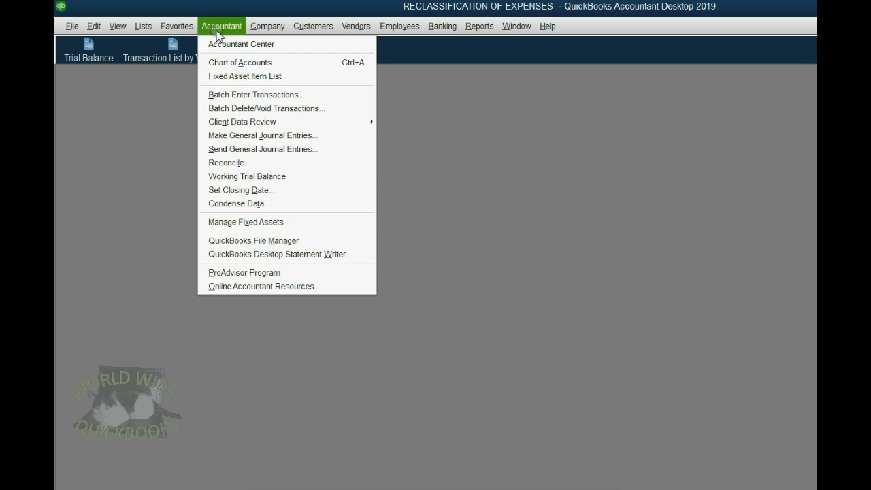
mouse_move(241, 44)
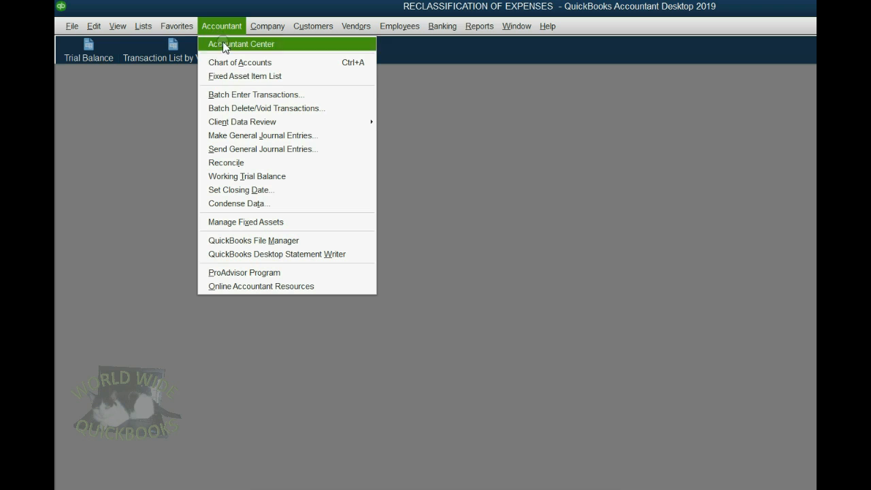
mouse_move(242, 122)
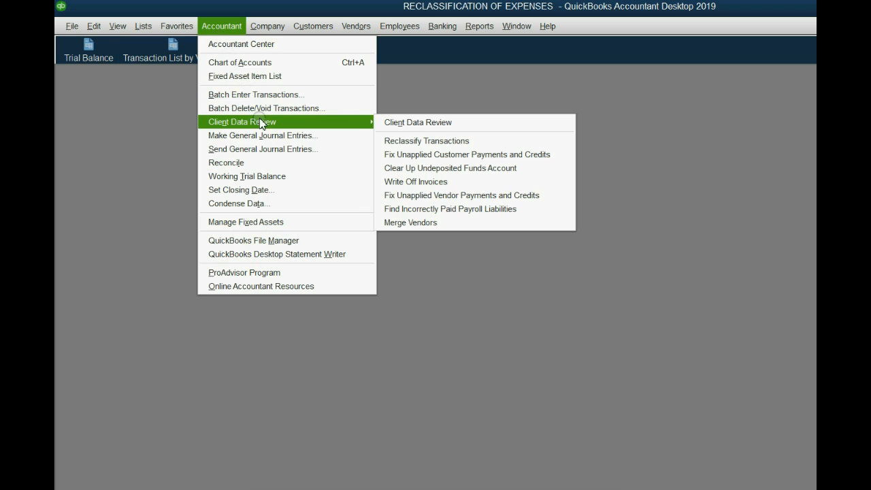
mouse_move(417, 122)
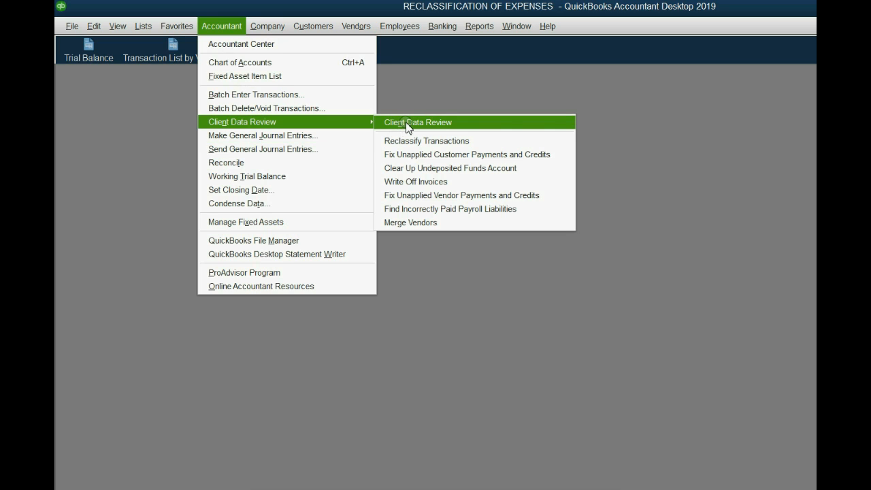
mouse_move(426, 141)
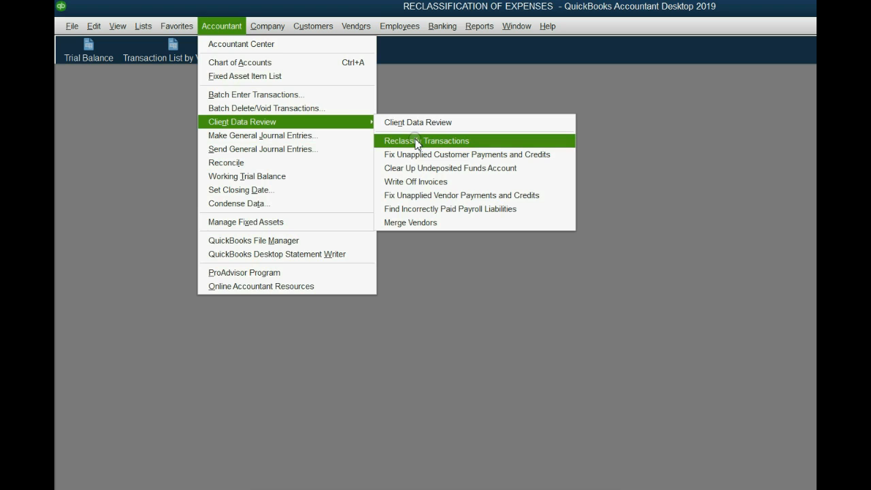
Open Reclassify Transactions for last fiscal year, listing Electric Expense and Repair Expense.
click(426, 141)
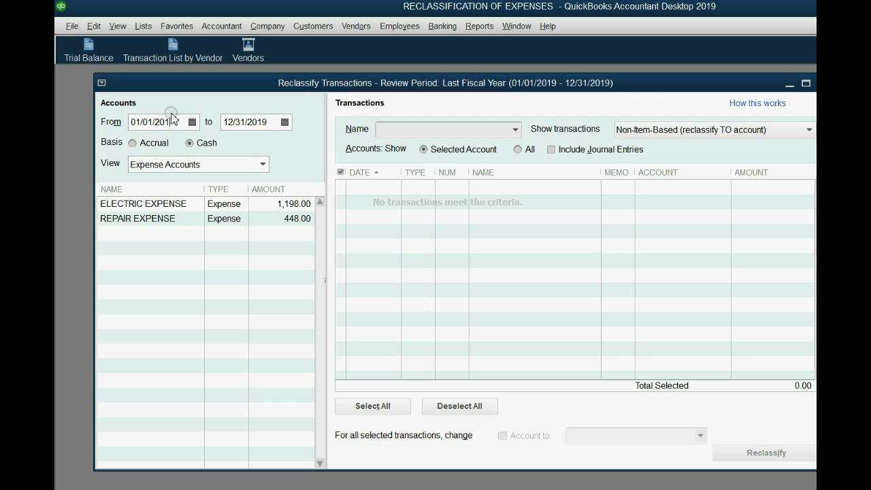
Switch the reclassification basis to Cash, widening the range to 2016–2019.
triple_click(245, 121)
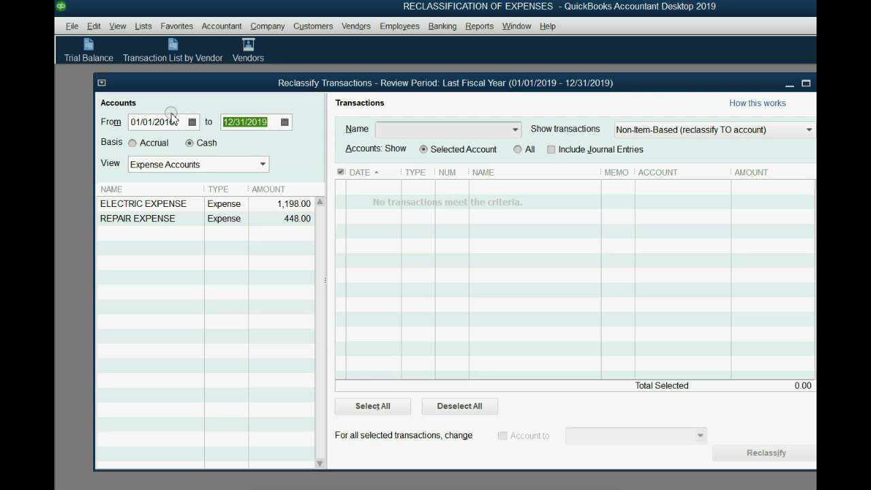
click(134, 143)
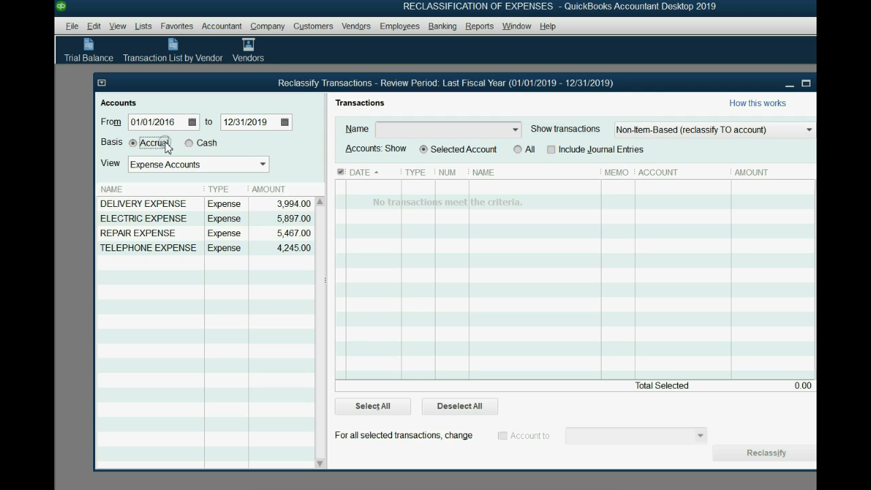
click(190, 143)
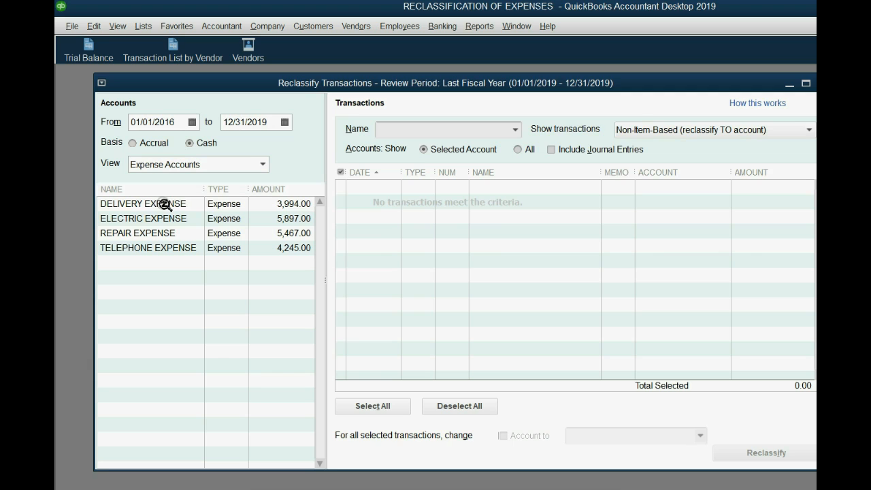
Review the checks posted to Repair, Telephone and Electric Expense.
click(143, 219)
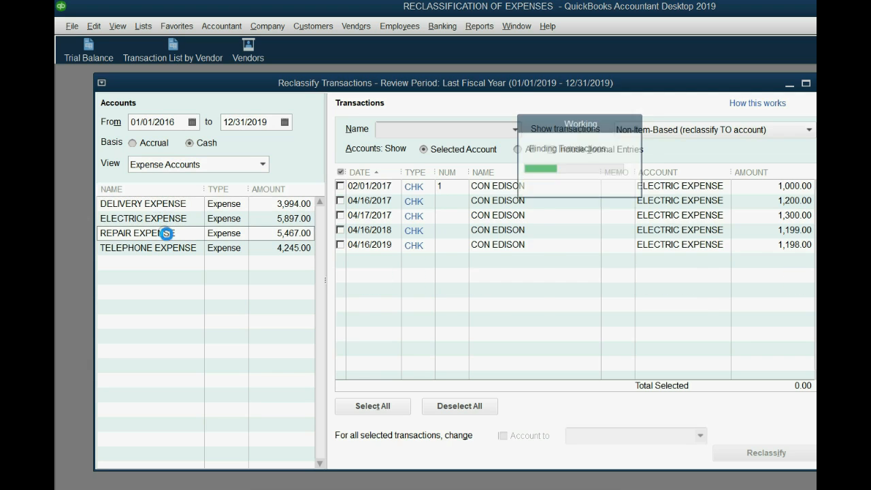
click(147, 248)
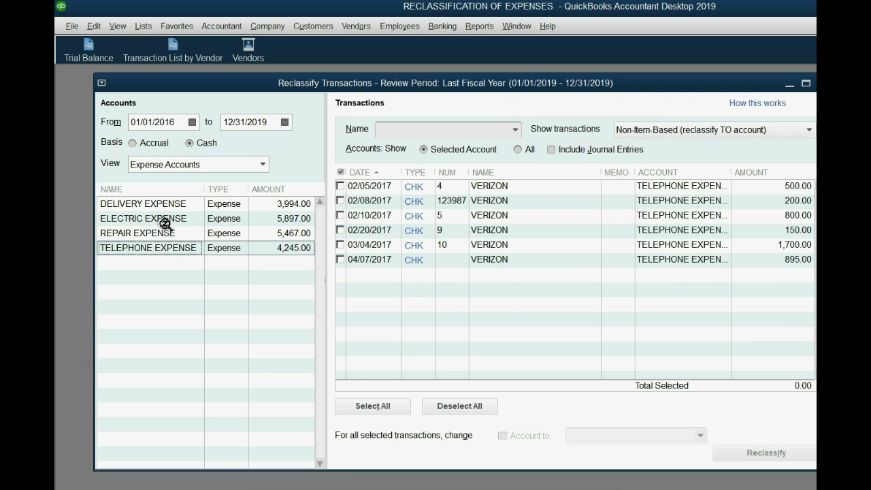
click(144, 219)
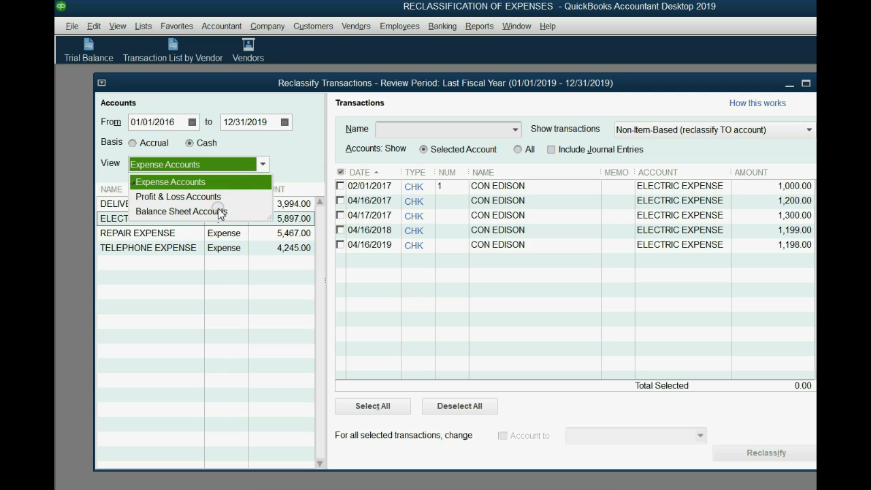
Show balance sheet accounts and list the Equipment checks, then the Supplies checks.
click(181, 212)
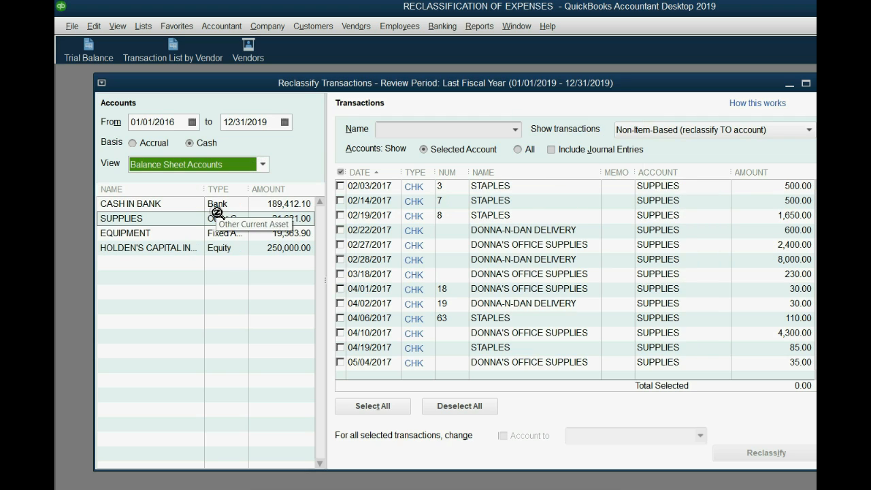
click(126, 232)
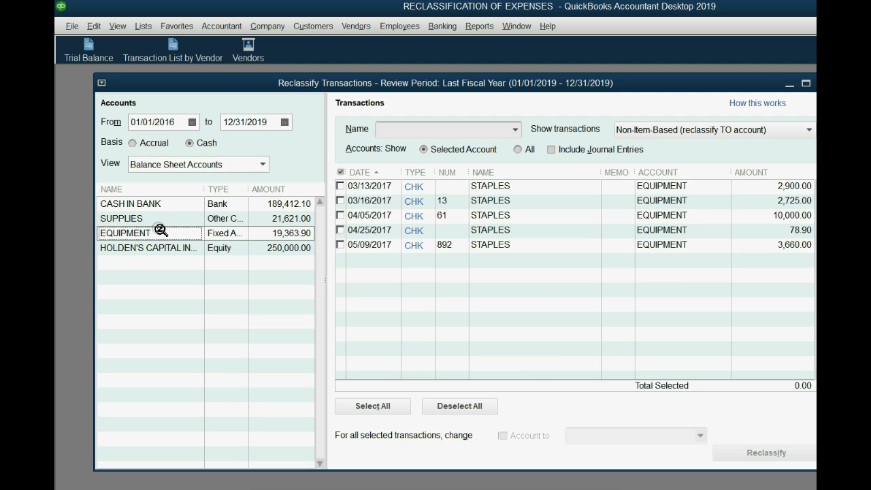
click(121, 218)
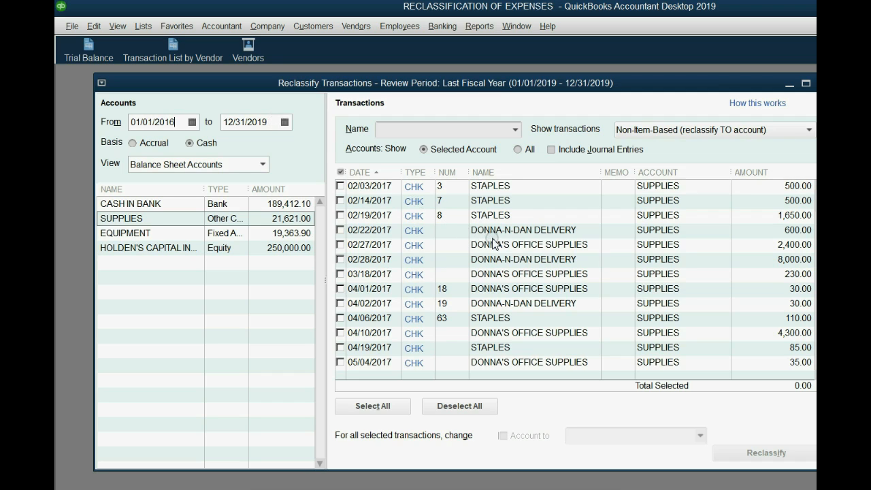
mouse_move(512, 237)
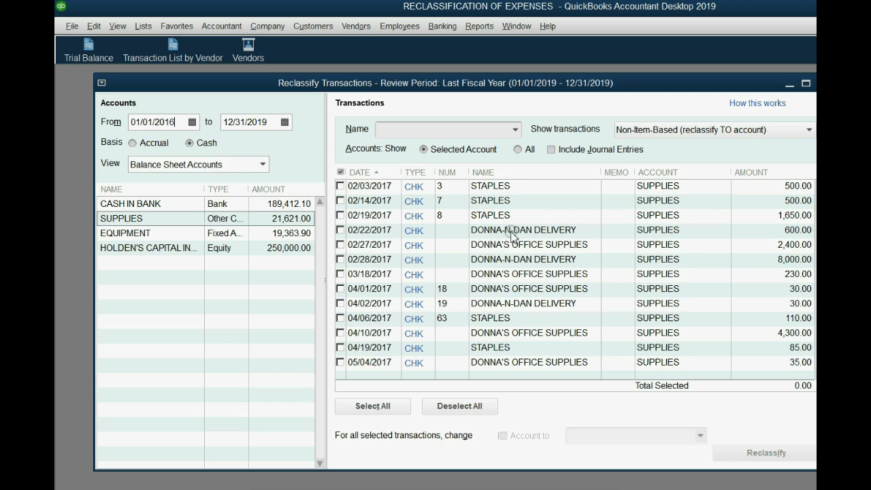
mouse_move(555, 239)
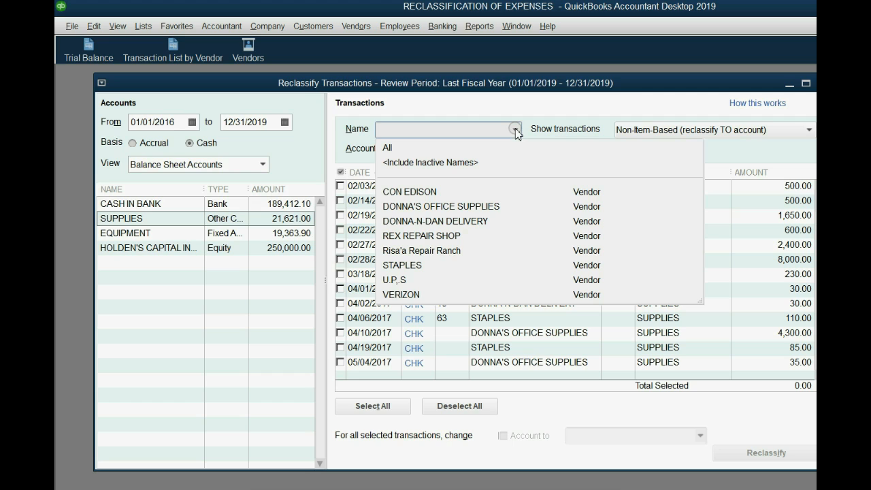
Filter the Supplies checks to the vendor DONNA-N-DAN DELIVERY.
click(434, 220)
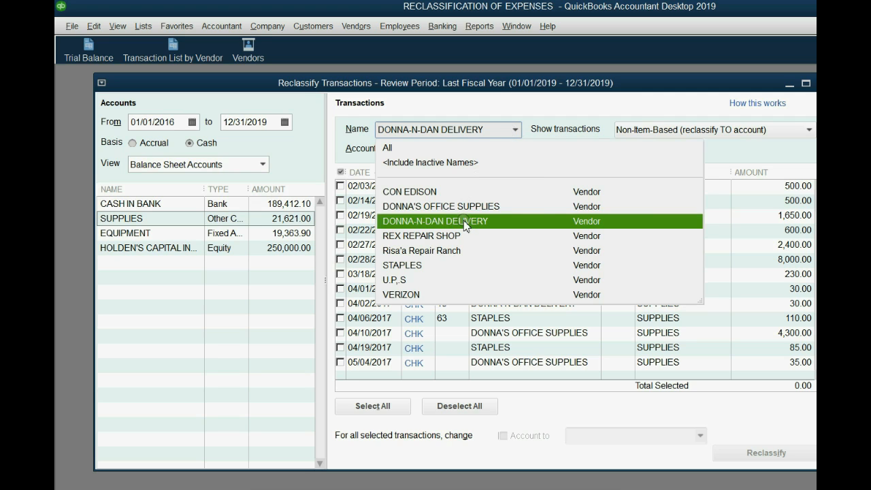
click(435, 220)
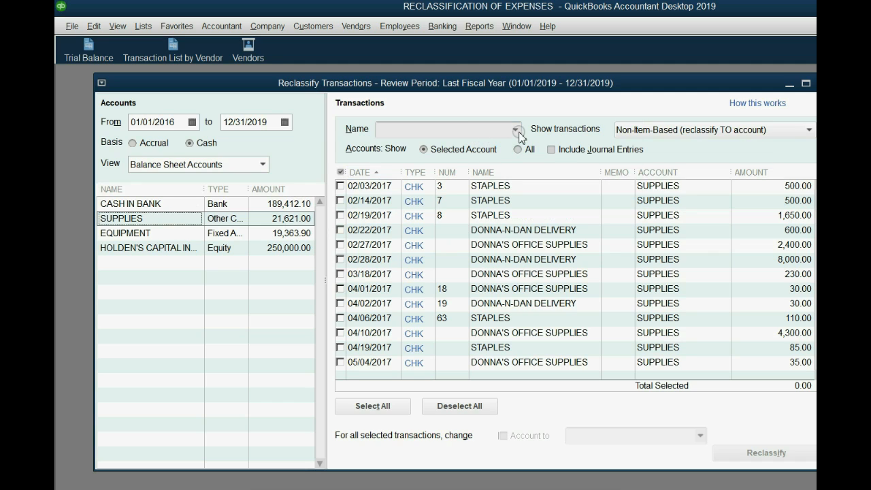
click(519, 130)
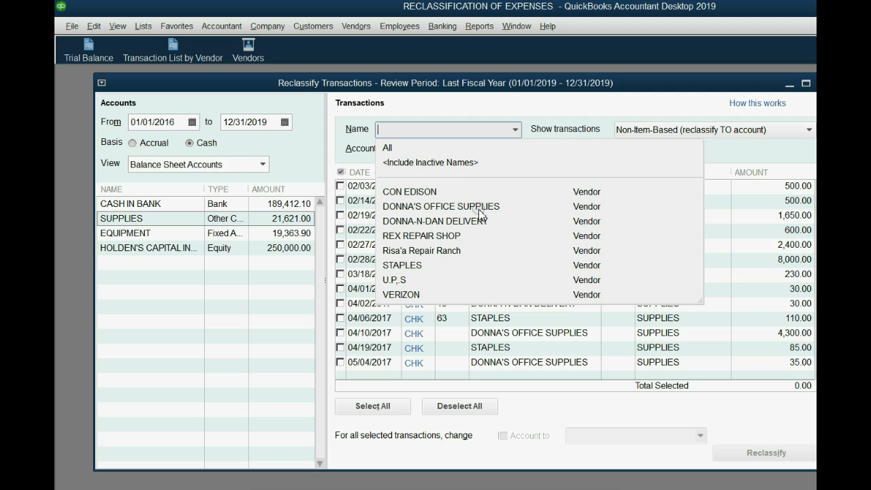
click(433, 220)
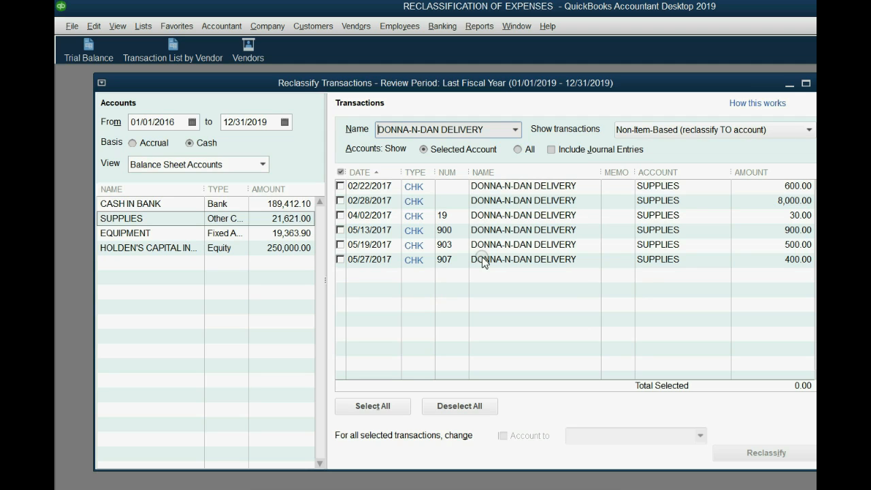
Mark all six checks (10,430.00) and reclassify them to Delivery Expense.
click(341, 186)
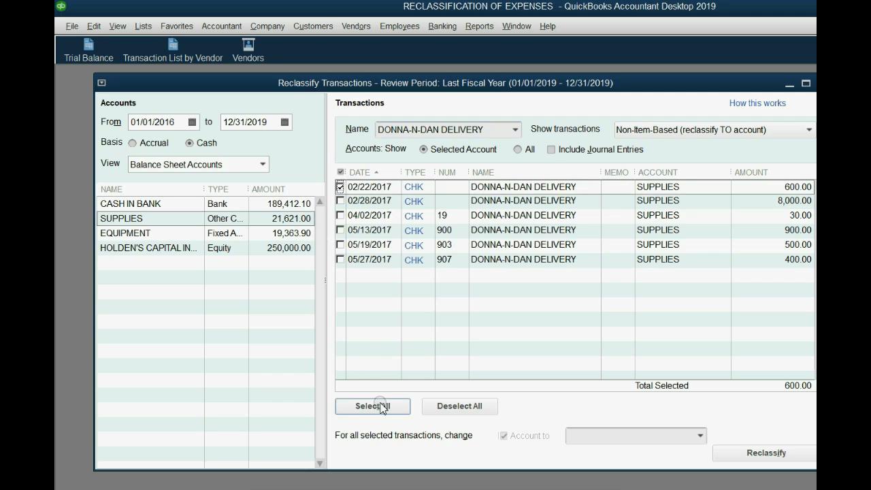
click(372, 406)
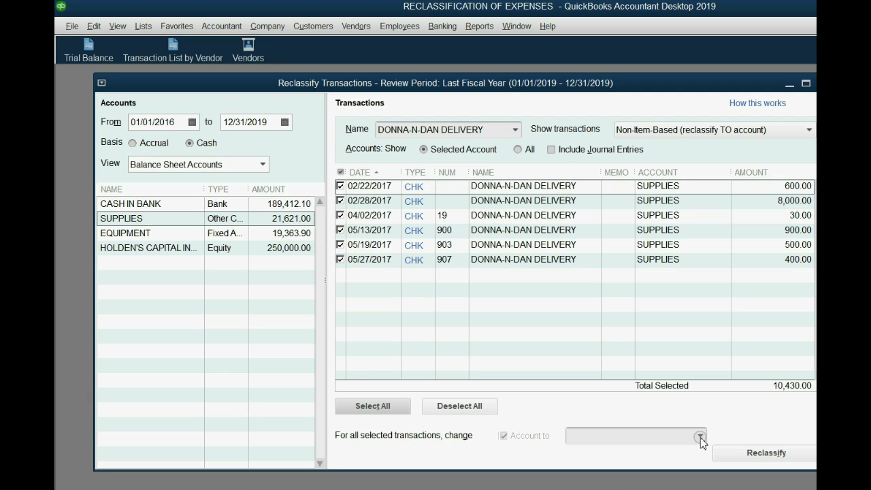
click(699, 436)
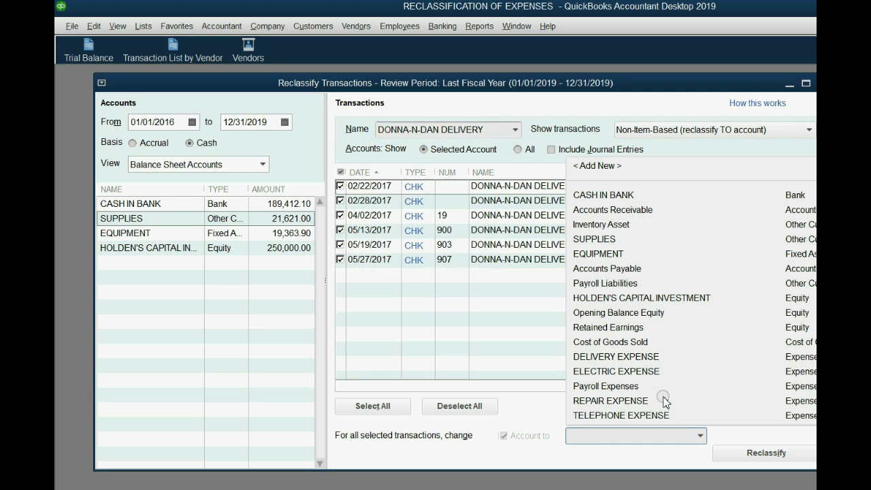
mouse_move(659, 396)
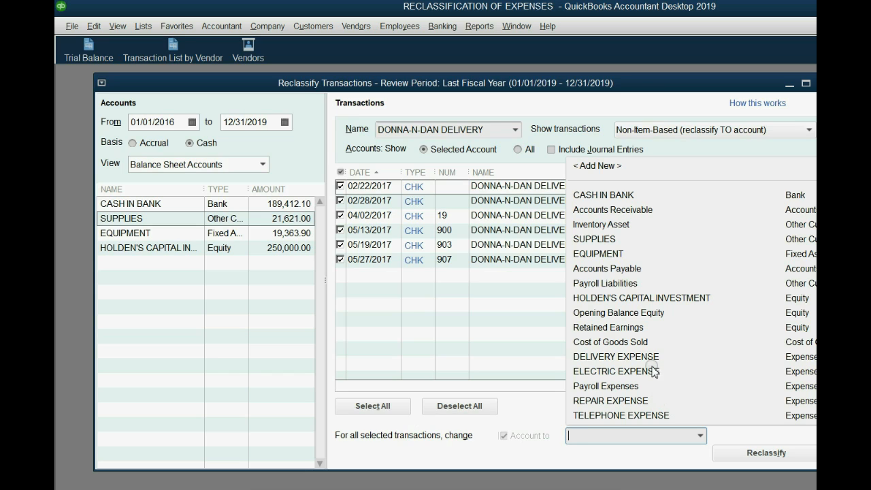
click(615, 356)
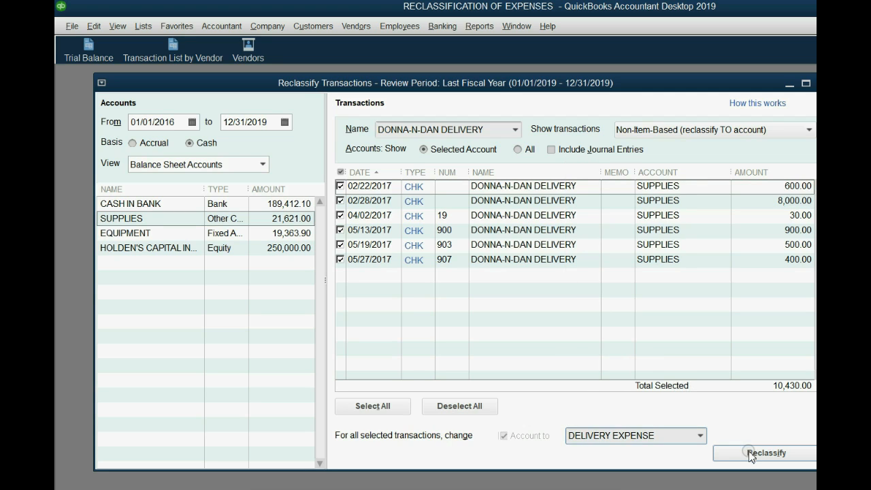
click(763, 453)
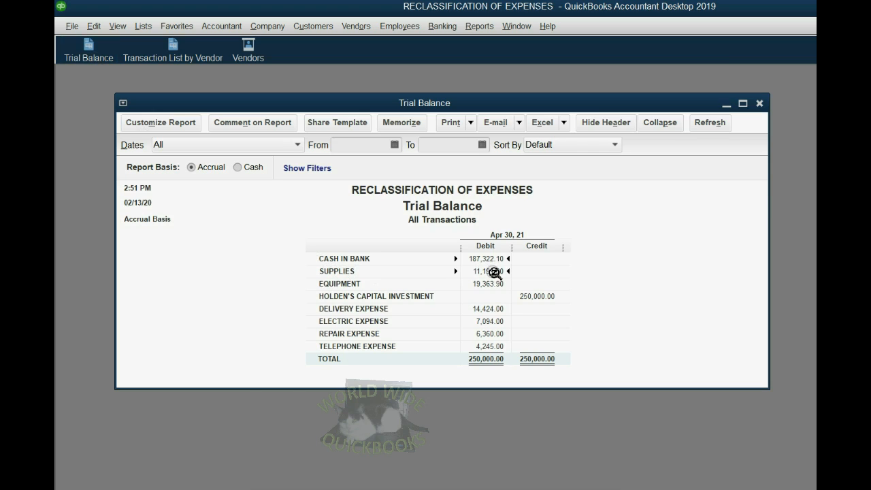
mouse_move(494, 312)
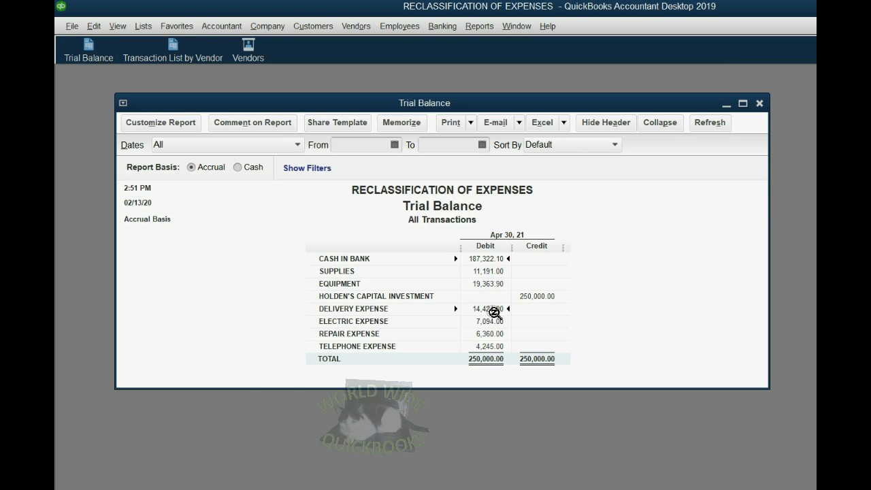
mouse_move(497, 282)
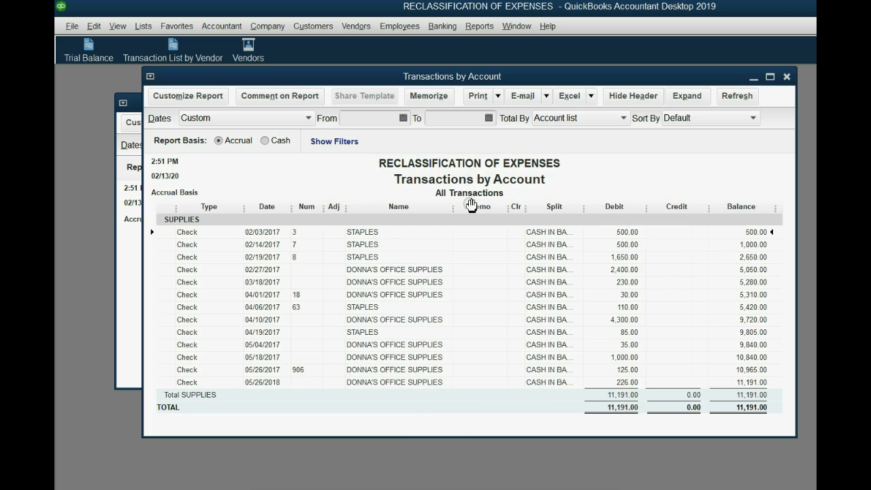
mouse_move(428, 277)
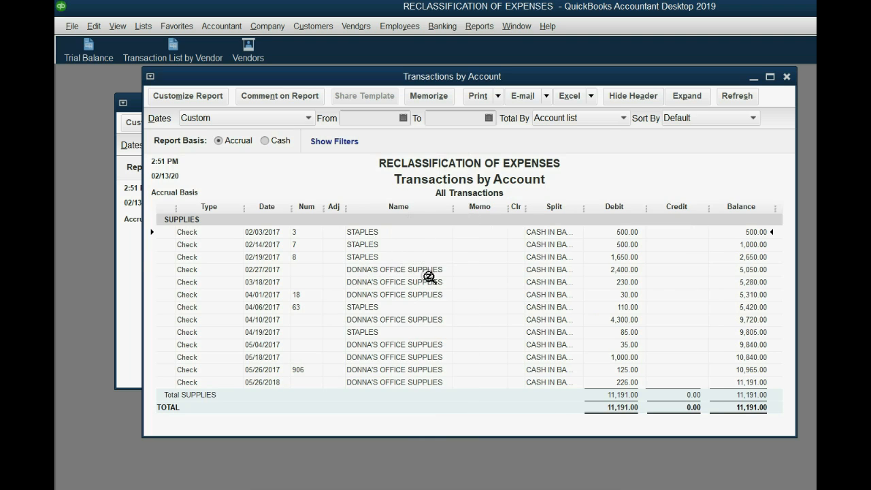
mouse_move(772, 91)
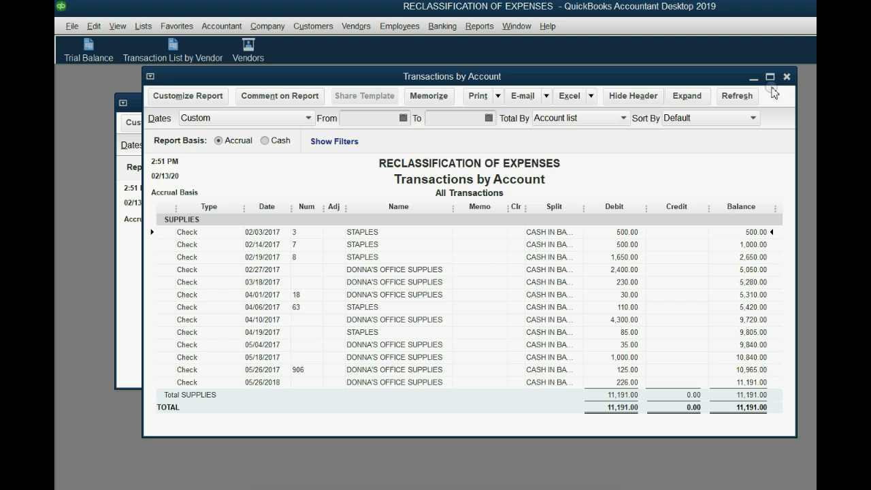
Close the Supplies Transactions by Account report.
click(787, 76)
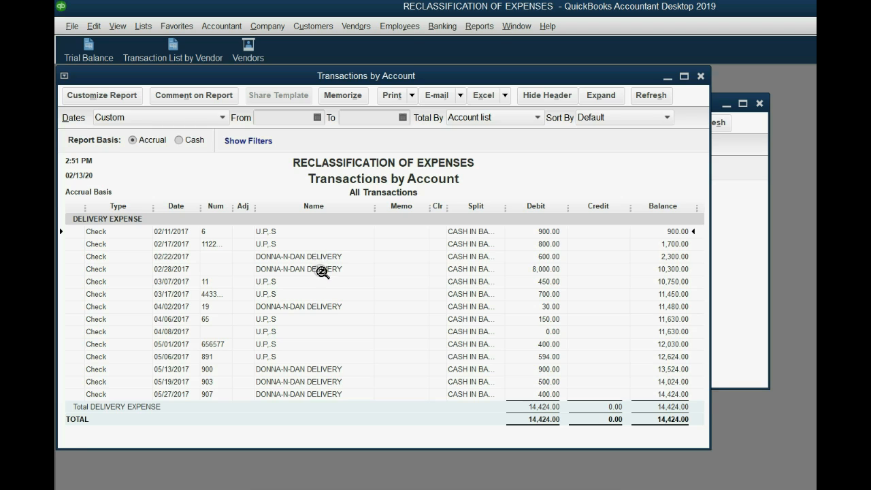
mouse_move(292, 247)
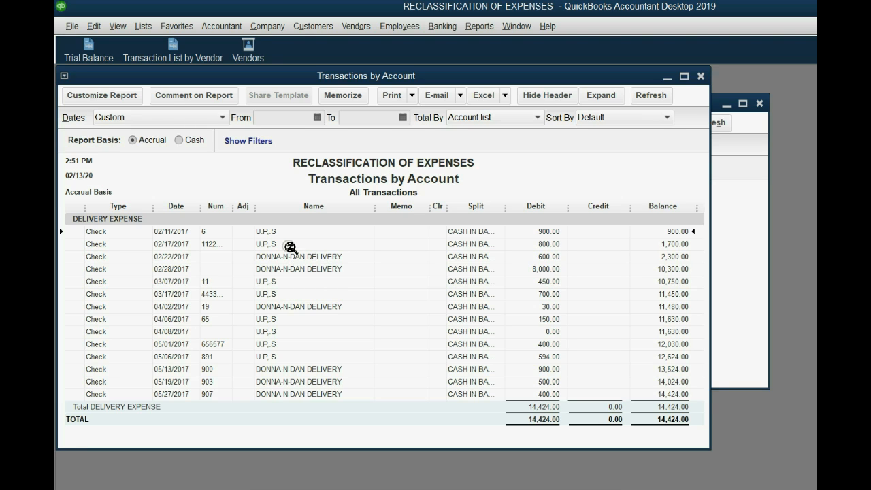
mouse_move(333, 485)
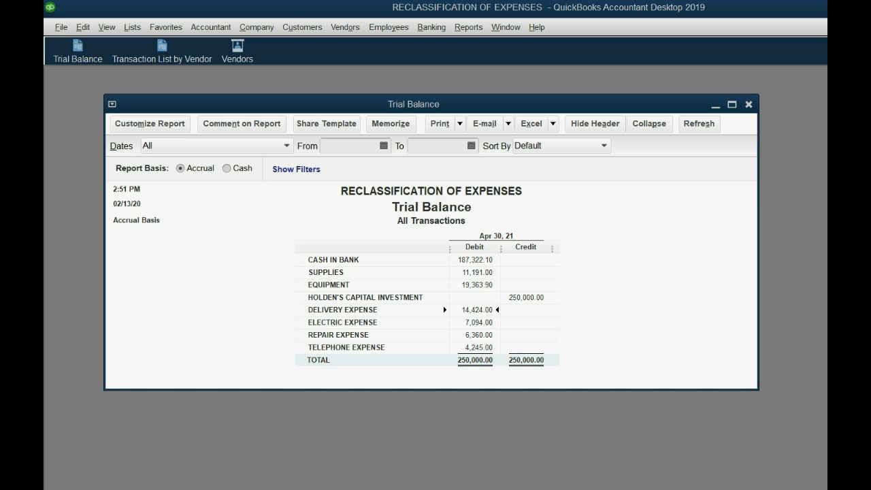
mouse_move(347, 274)
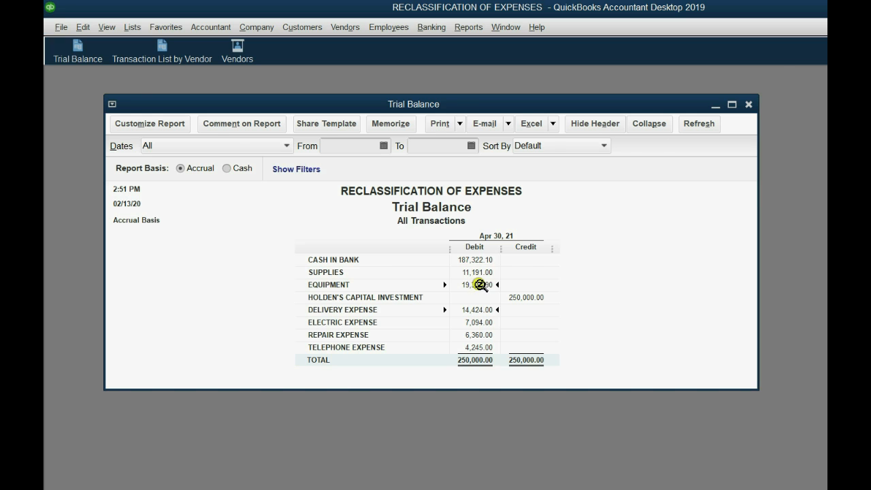
double_click(464, 284)
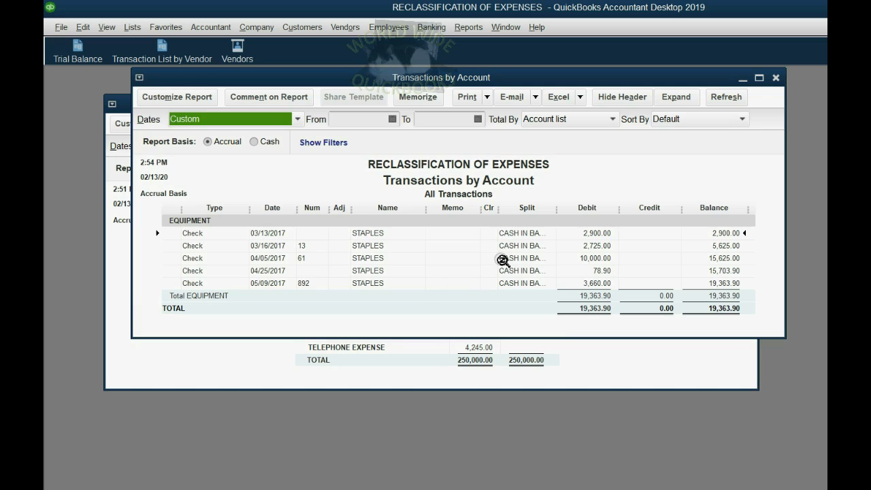
mouse_move(775, 76)
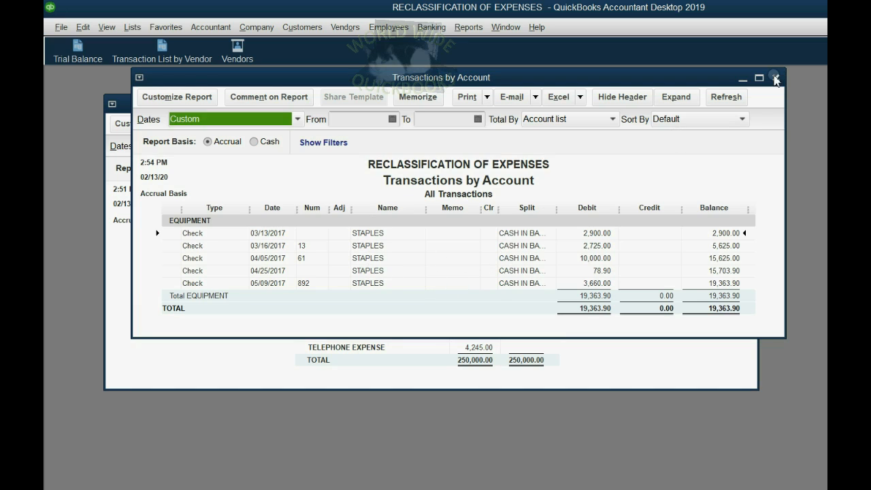
click(774, 77)
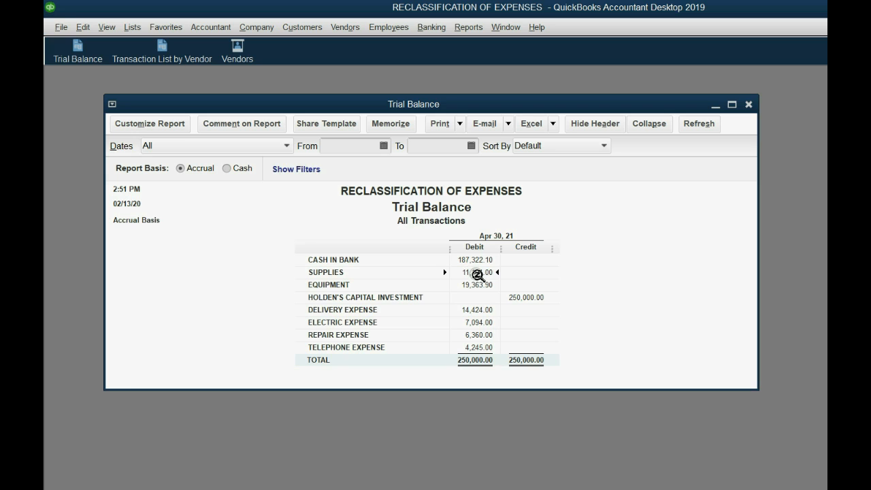
QuickZoom into the Supplies balance on the trial balance.
double_click(474, 273)
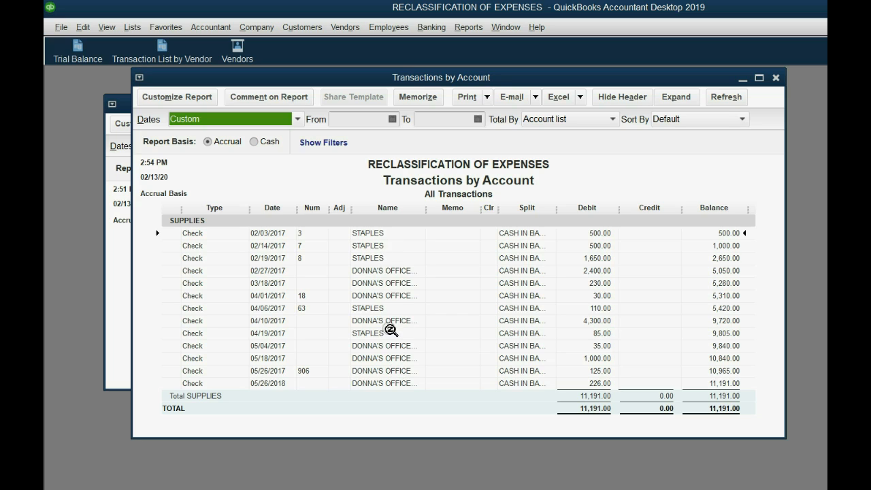
mouse_move(383, 351)
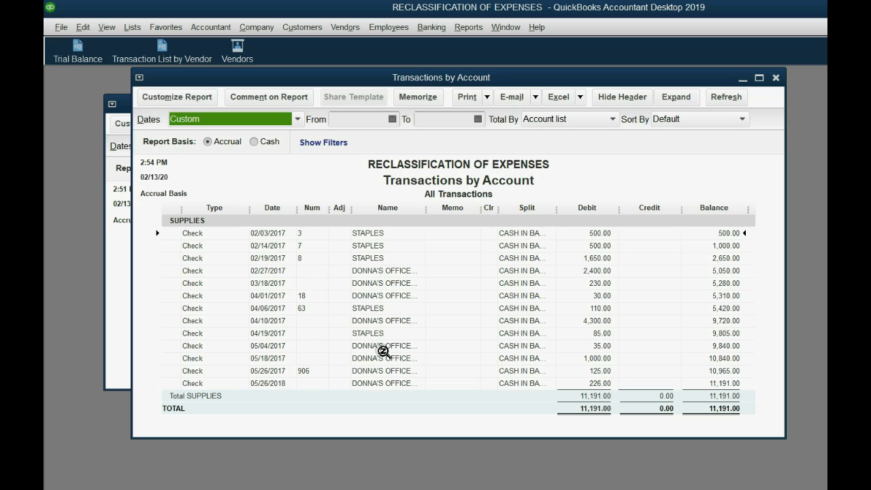
mouse_move(549, 341)
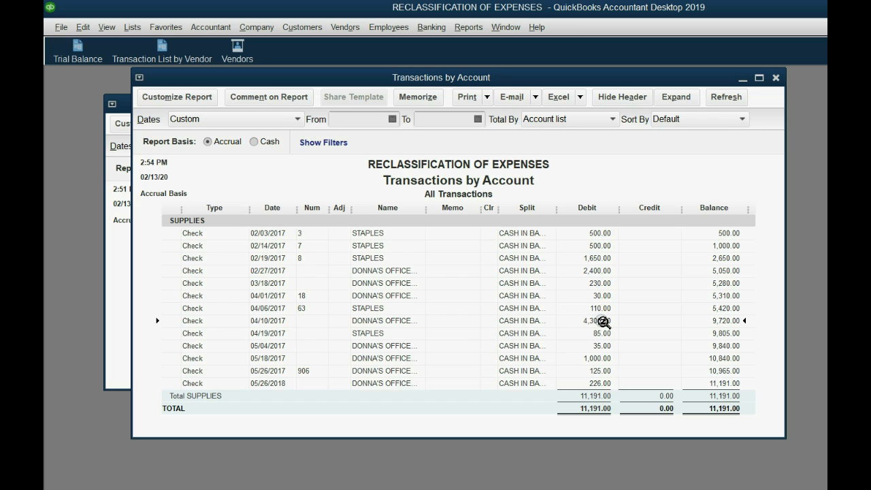
mouse_move(602, 343)
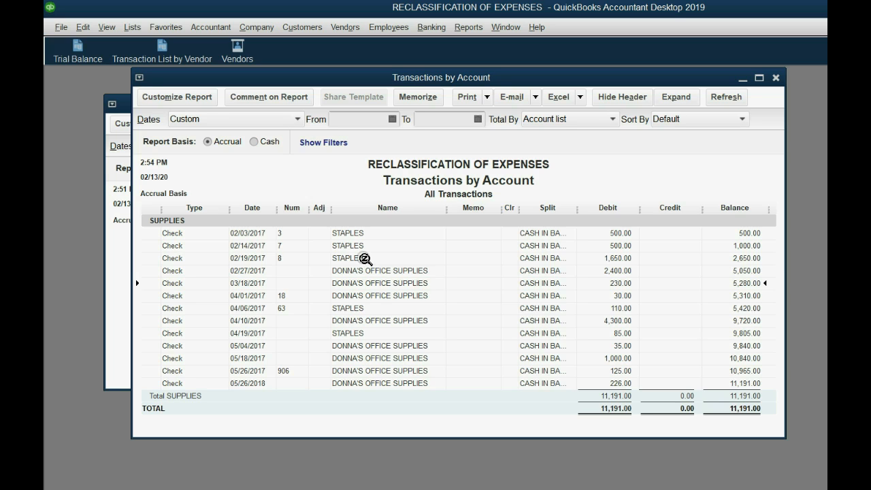
mouse_move(407, 337)
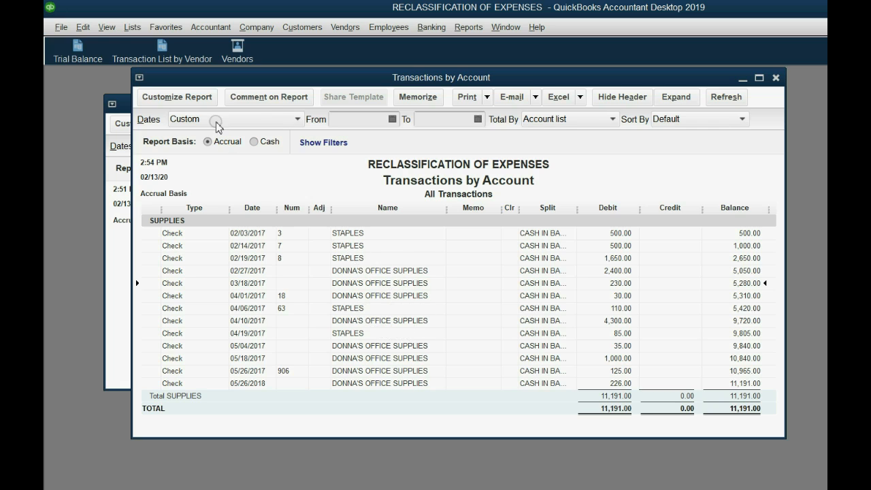
Filter the Supplies transaction report by Name to STAPLES.
click(176, 97)
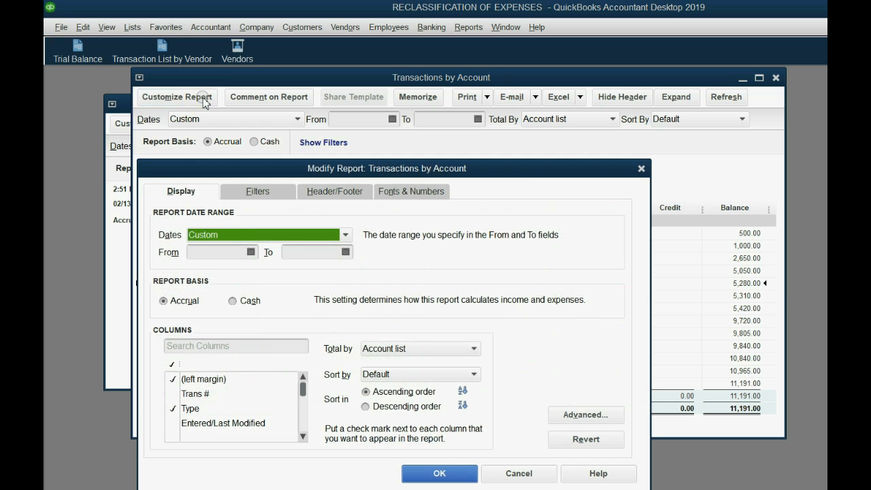
mouse_move(252, 194)
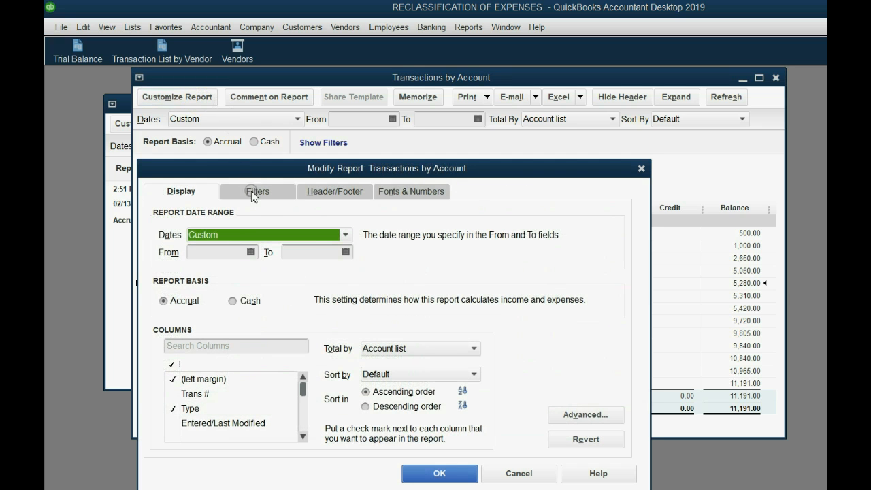
click(257, 191)
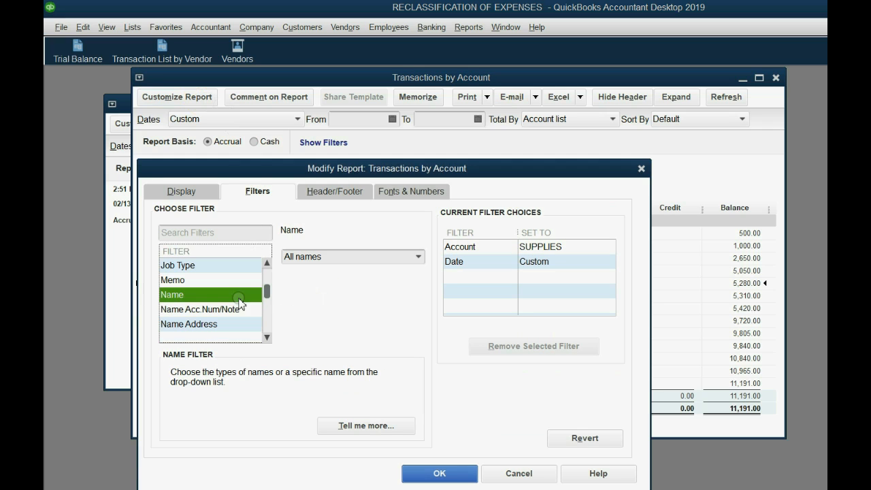
click(417, 256)
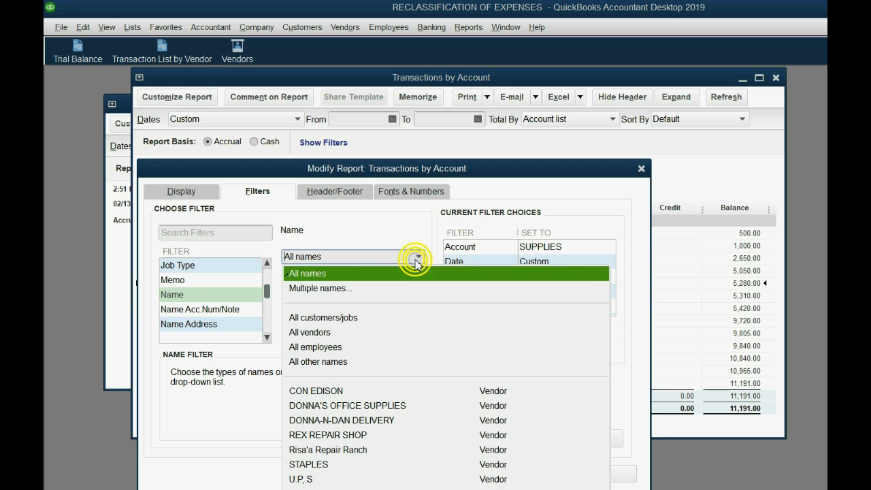
click(309, 464)
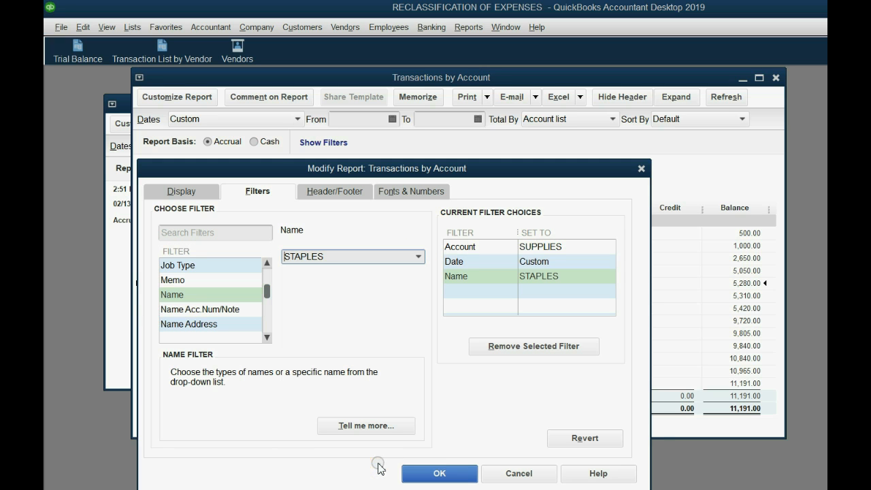
click(439, 473)
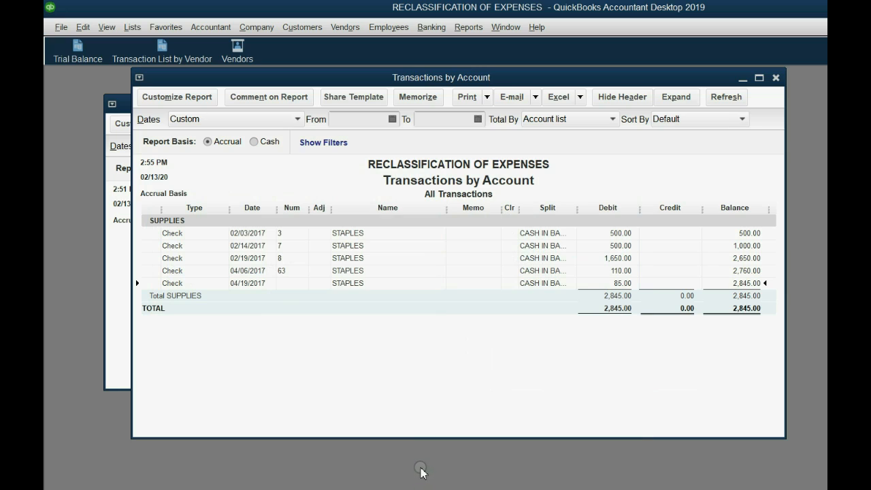
mouse_move(415, 466)
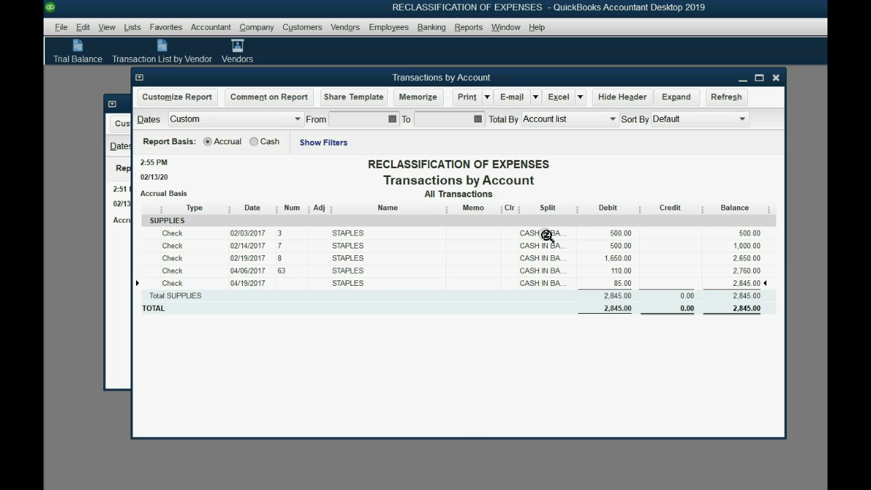
mouse_move(538, 285)
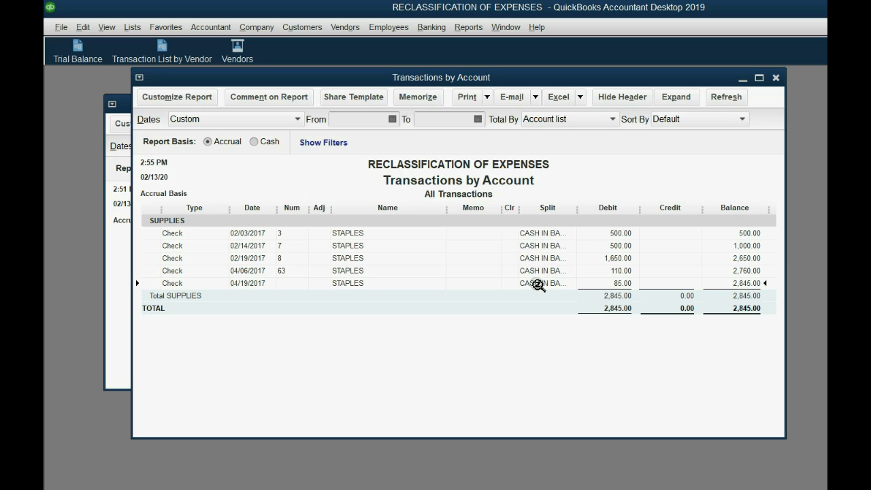
mouse_move(542, 285)
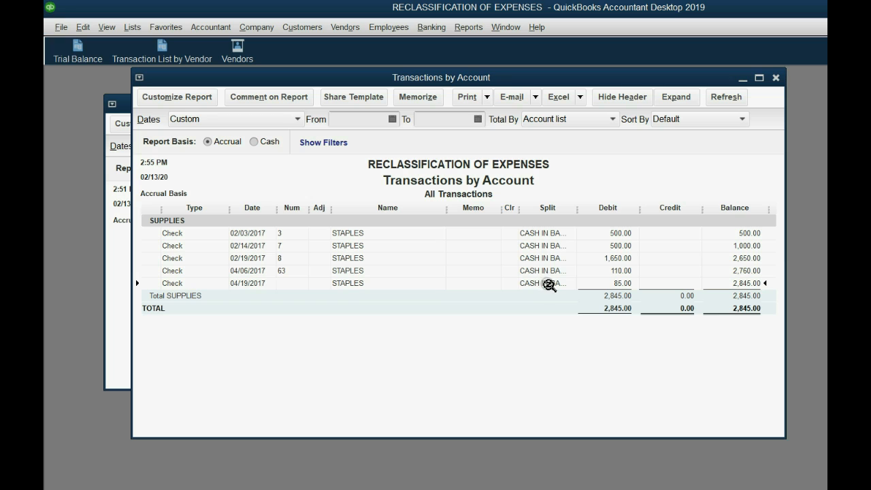
mouse_move(615, 266)
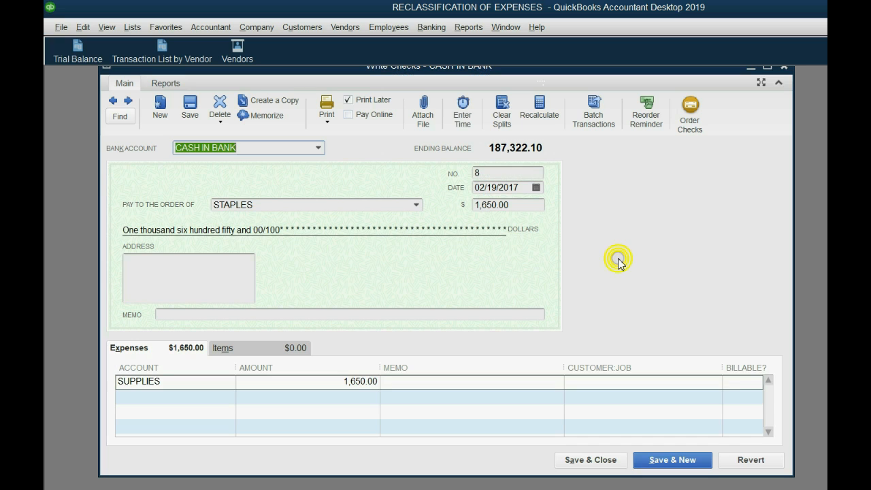
click(348, 99)
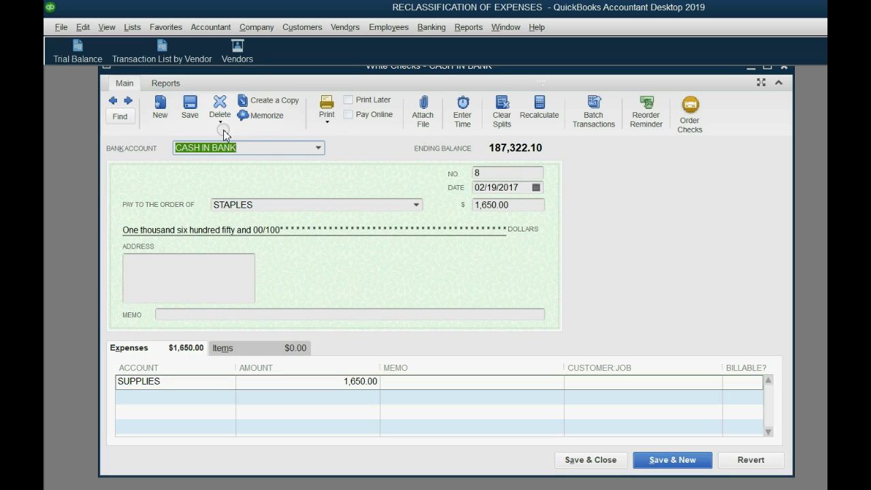
mouse_move(423, 110)
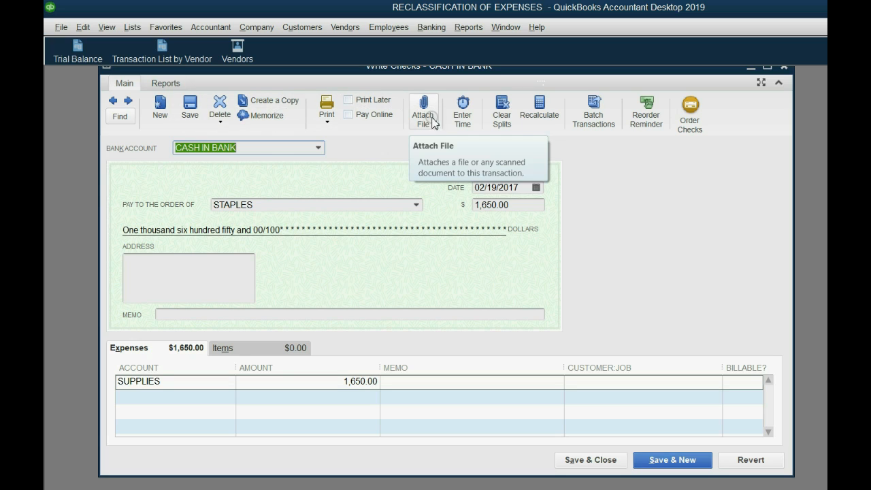
mouse_move(604, 204)
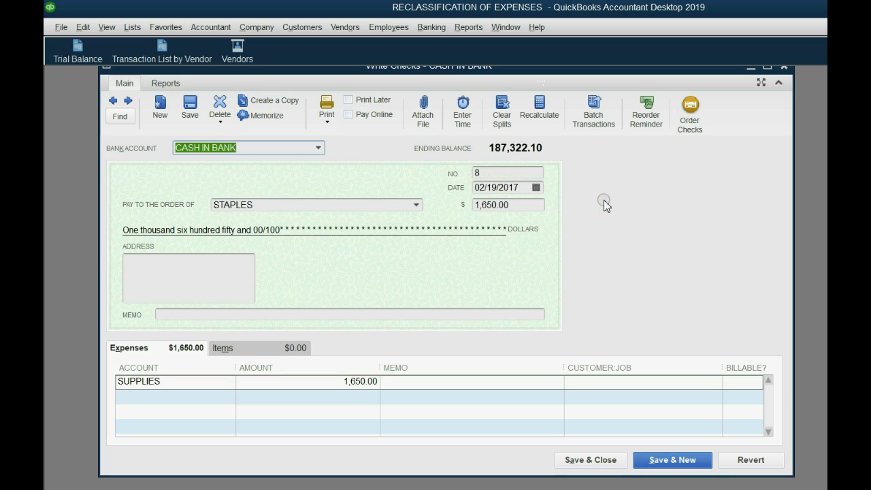
mouse_move(566, 178)
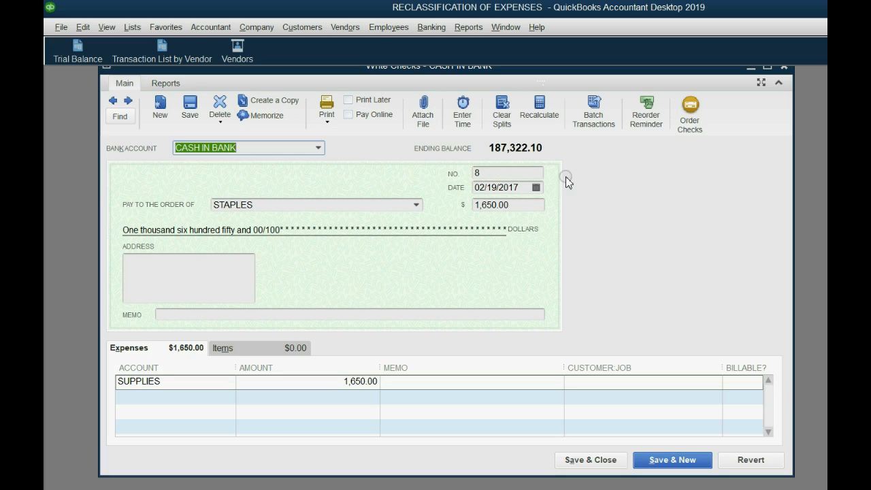
click(507, 204)
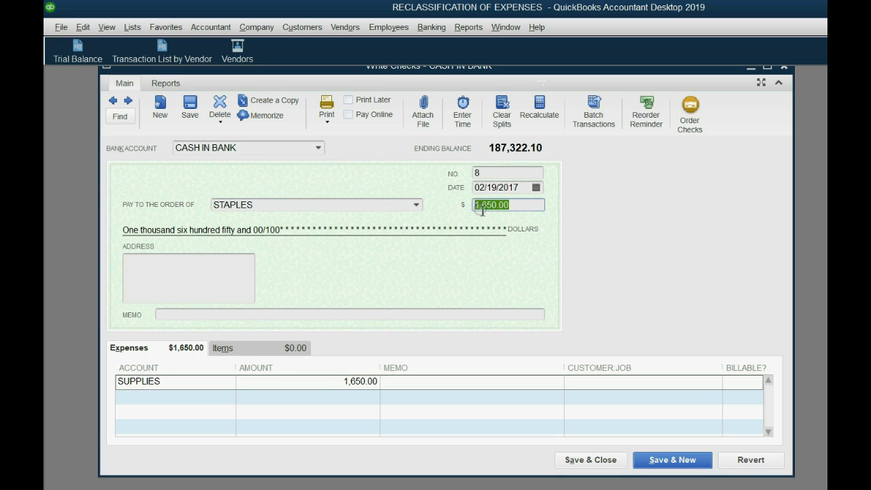